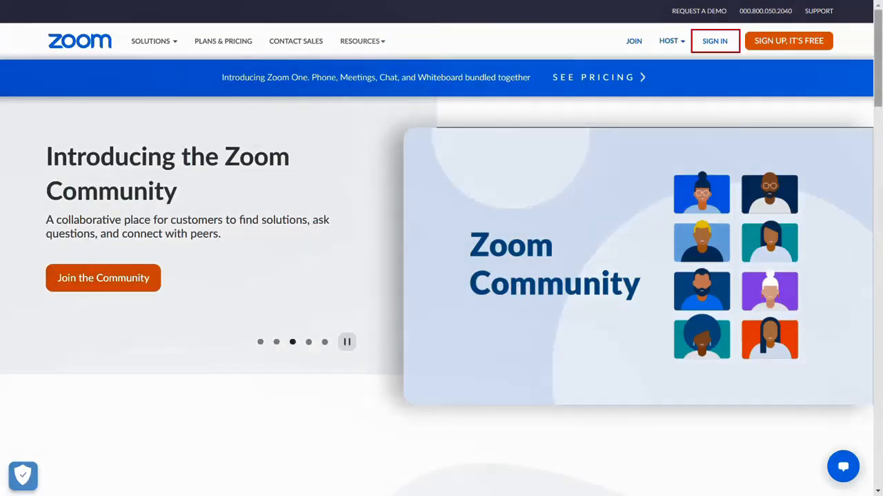
Sign in to the Zoom web portal using the homepage SIGN IN link and the account password.
{"action": "left_click", "coordinate": [714, 41]}
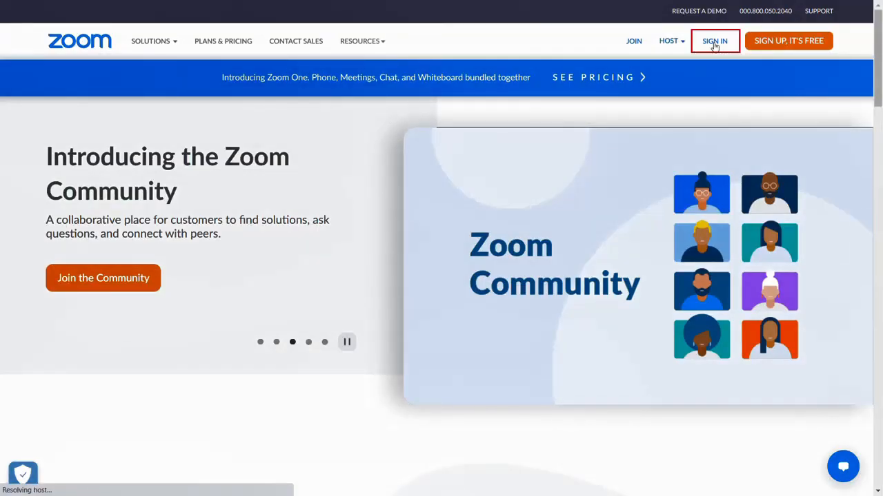
{"action": "left_click", "coordinate": [715, 41]}
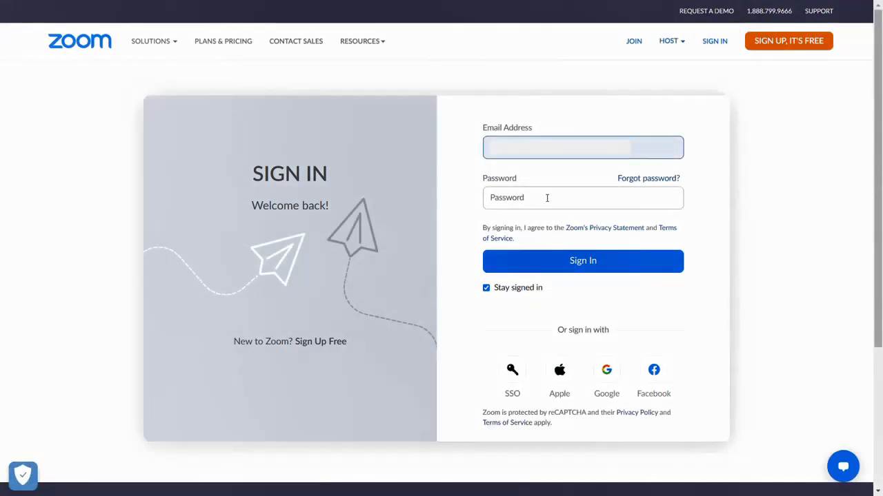
{"action": "left_click", "coordinate": [583, 261]}
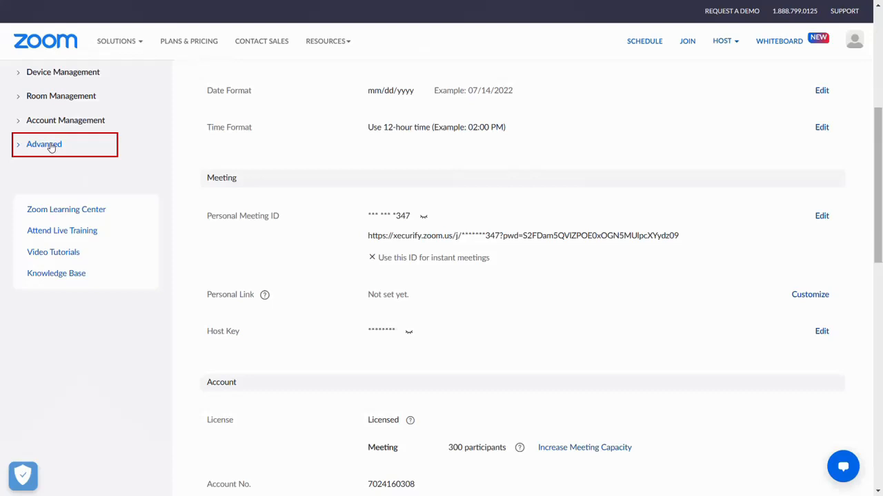
Under Advanced, go to Single Sign-On and enable Single Sign-On.
{"action": "left_click", "coordinate": [45, 144]}
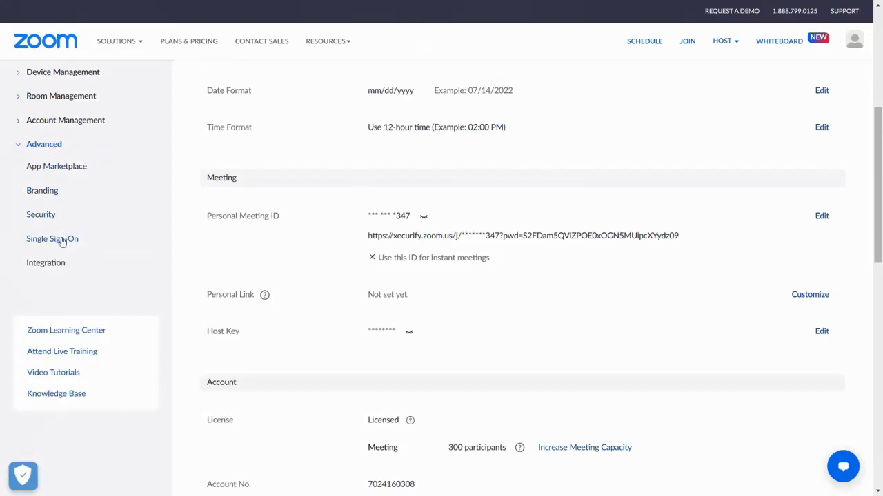
{"action": "left_click", "coordinate": [52, 239]}
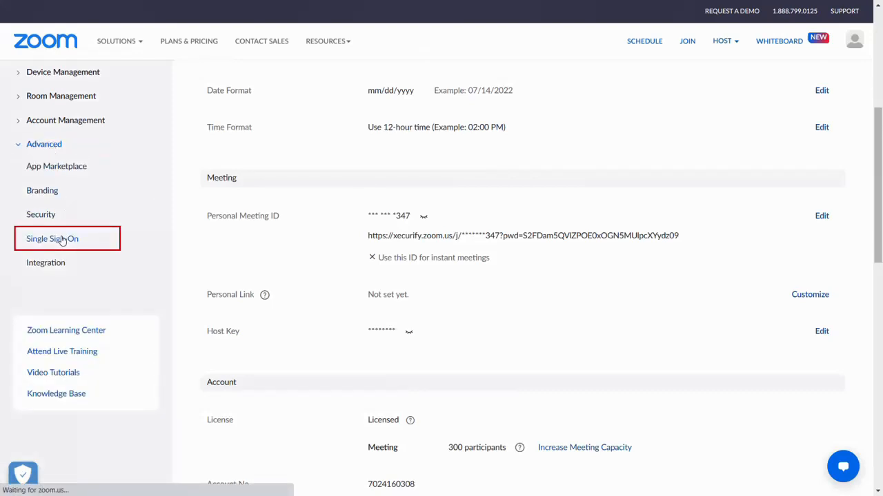
{"action": "left_click", "coordinate": [53, 238]}
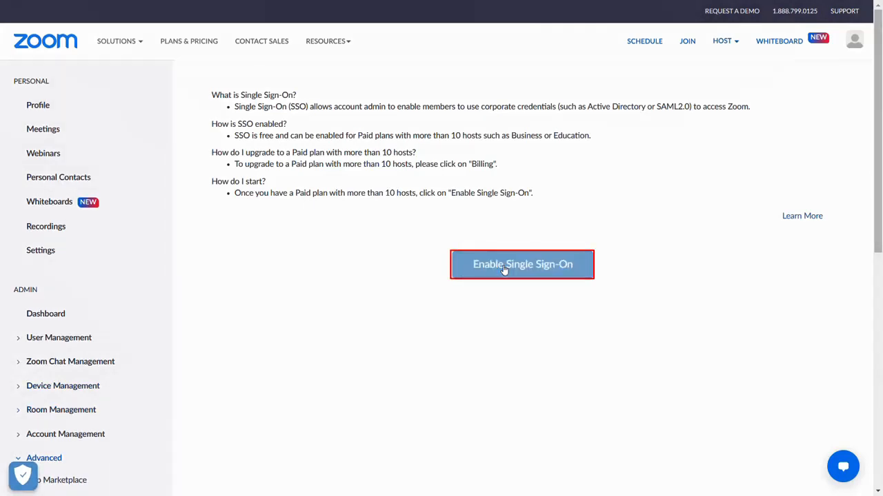
{"action": "left_click", "coordinate": [522, 264]}
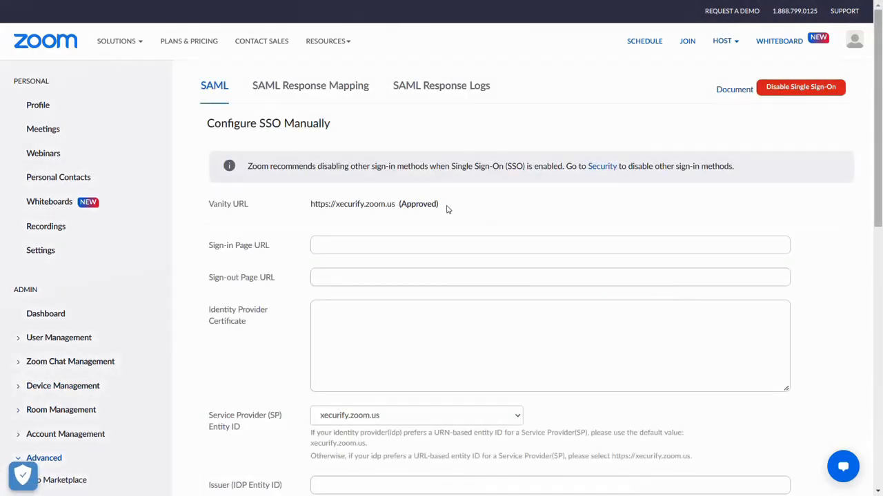
{"action": "mouse_move", "coordinate": [527, 201]}
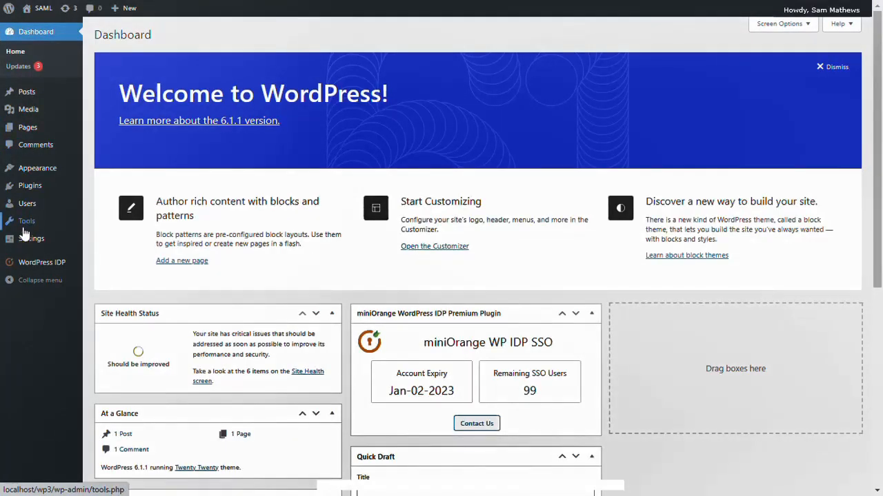
Download the IdP signing certificate from the WordPress IDP plugin's IDP Metadata page.
{"action": "left_click", "coordinate": [42, 262]}
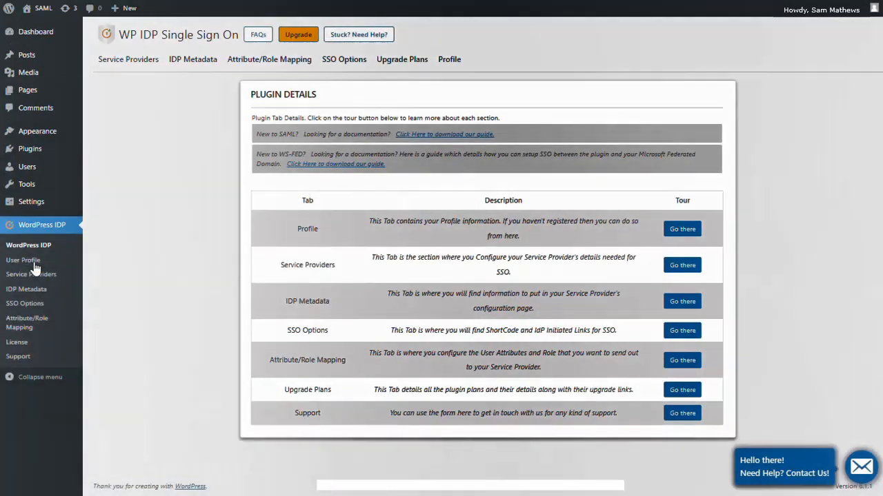
{"action": "mouse_move", "coordinate": [155, 148]}
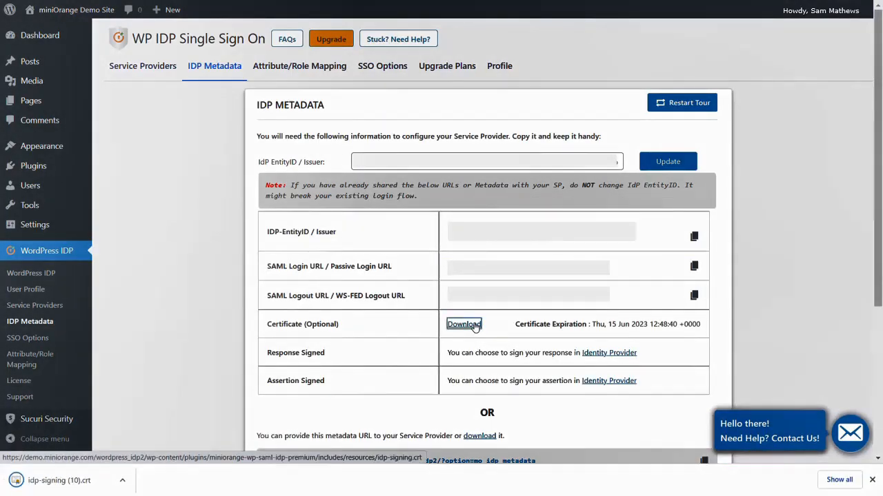
{"action": "left_click", "coordinate": [464, 324]}
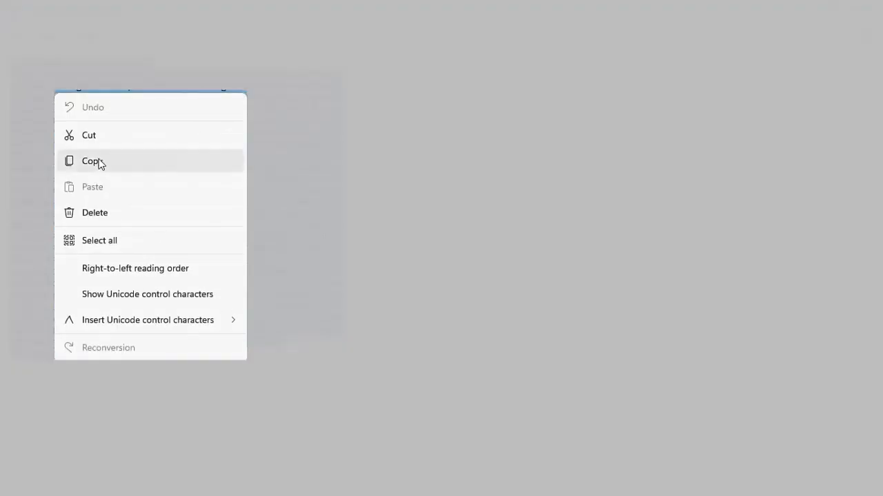
{"action": "left_click", "coordinate": [91, 161]}
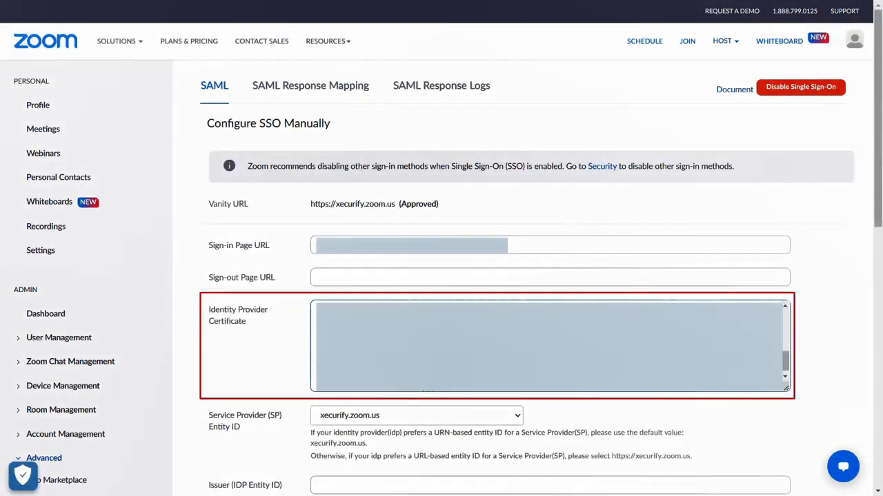
{"action": "mouse_move", "coordinate": [429, 419]}
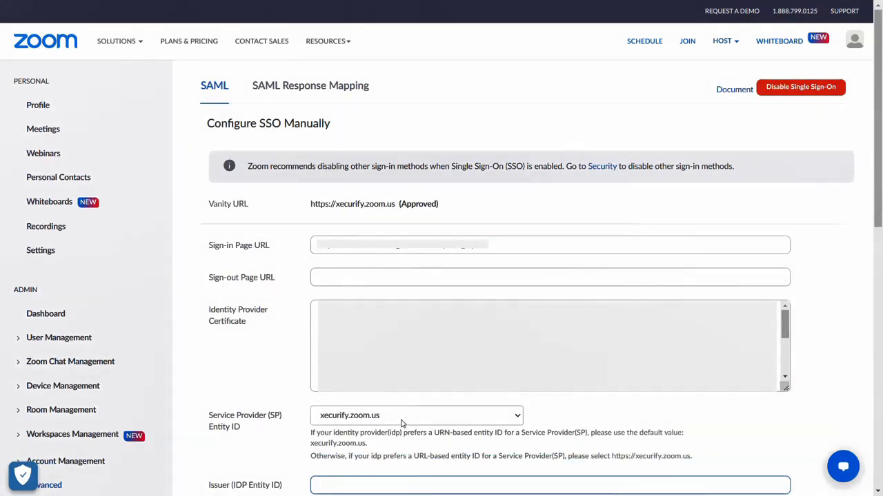
{"action": "left_click", "coordinate": [416, 415]}
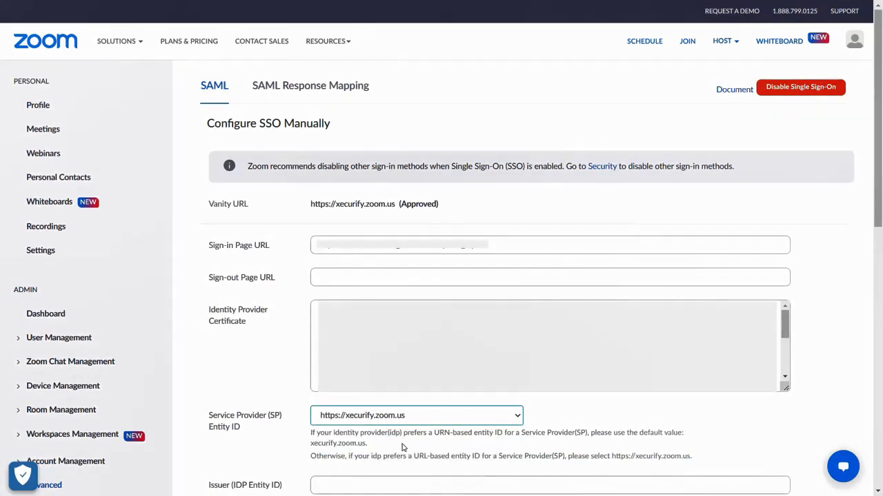
{"action": "scroll", "scroll_direction": "down", "scroll_amount": 3}
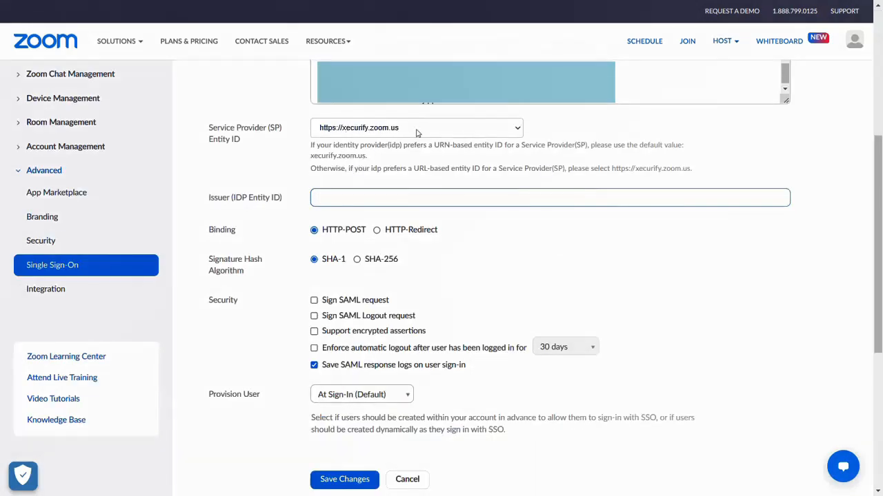
Copy the IDP-EntityID / Issuer value from the plugin's IDP Metadata page.
{"action": "left_click", "coordinate": [550, 197]}
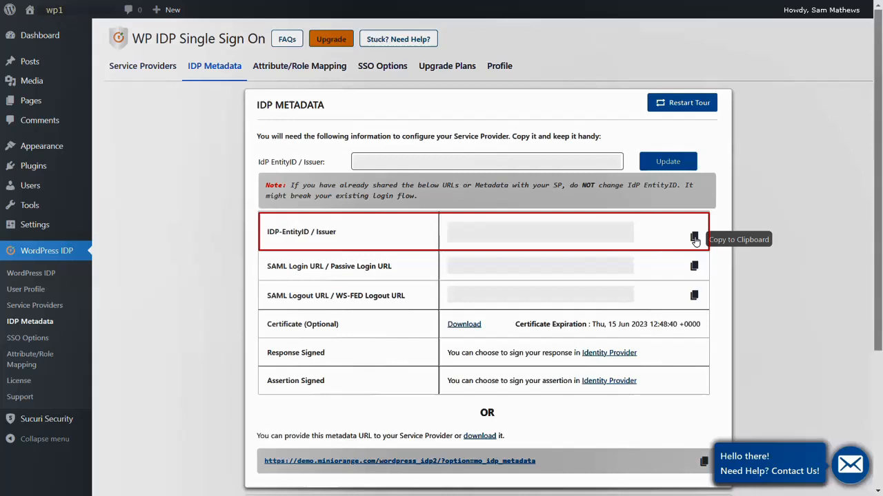
{"action": "left_click", "coordinate": [694, 239]}
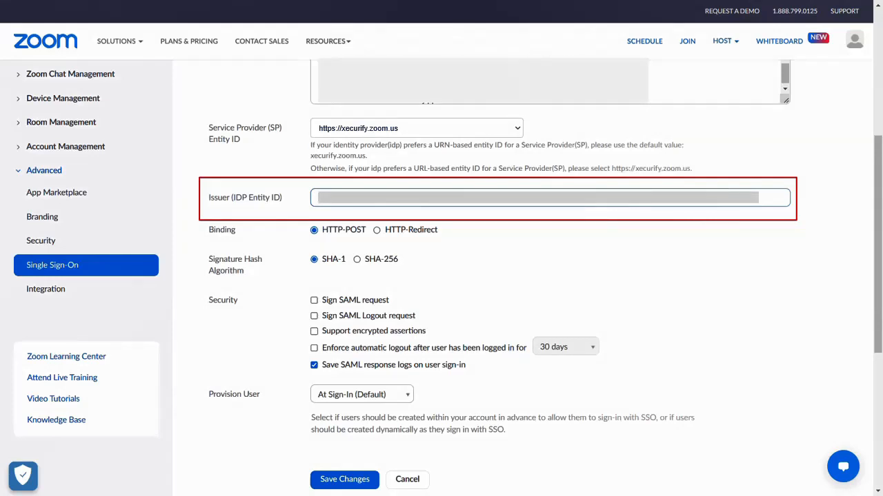
Select HTTP-Redirect binding and SHA-256 signature hashing, then review the Security options.
{"action": "left_click", "coordinate": [377, 229]}
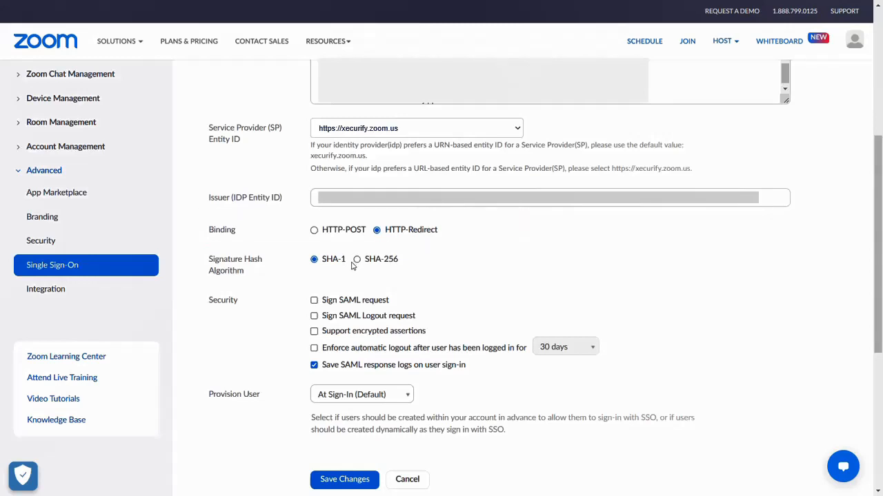
{"action": "left_click", "coordinate": [357, 259]}
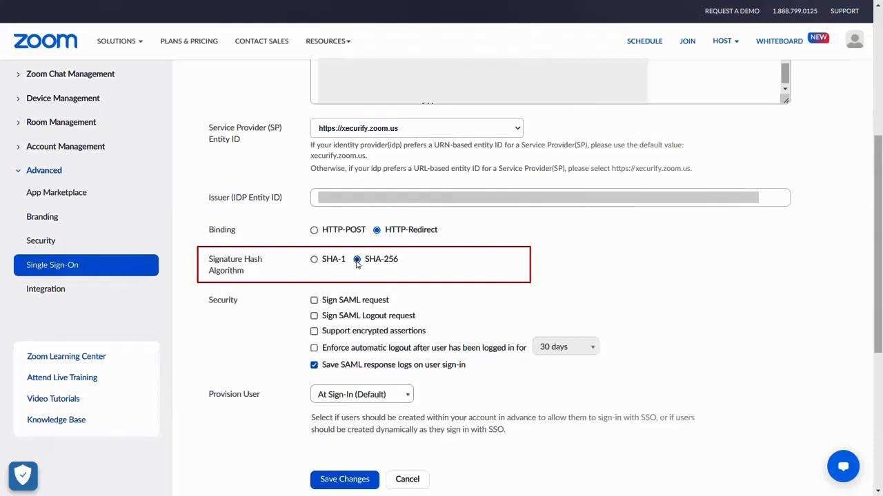
{"action": "mouse_move", "coordinate": [352, 278]}
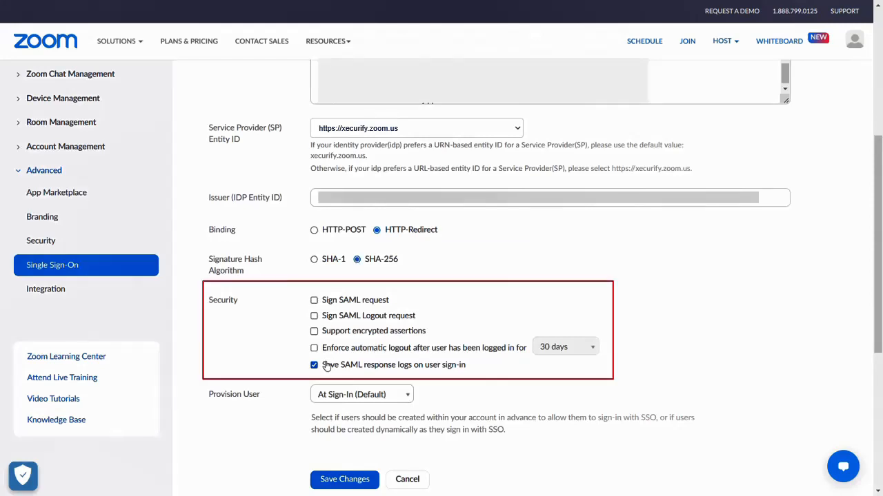
{"action": "mouse_move", "coordinate": [365, 413]}
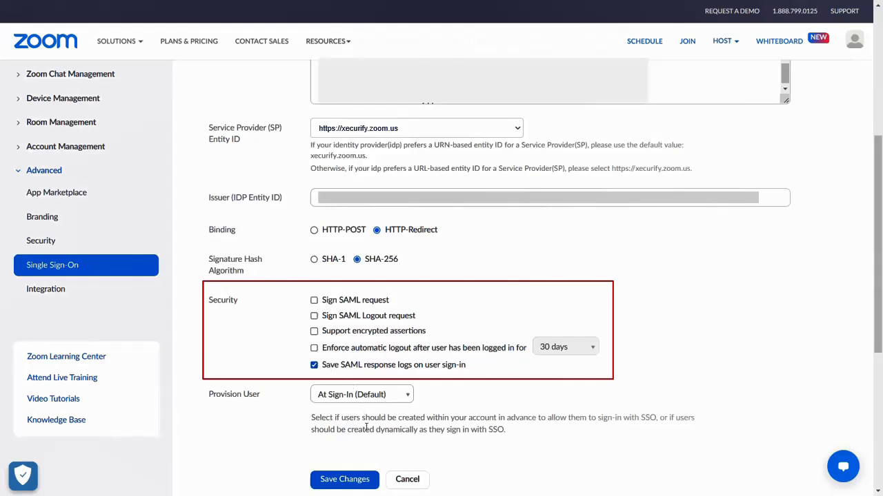
{"action": "scroll", "scroll_direction": "up", "scroll_amount": 3}
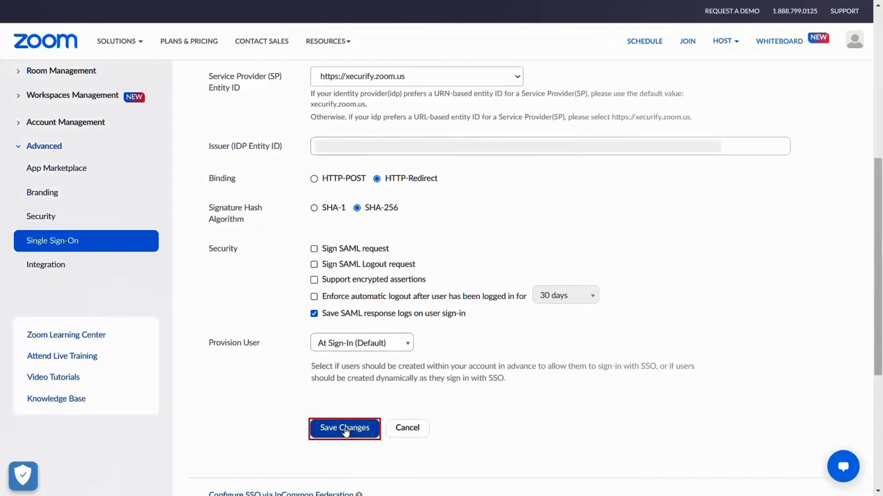
Save Changes and confirm Yes to update the SSO configuration.
{"action": "left_click", "coordinate": [344, 427]}
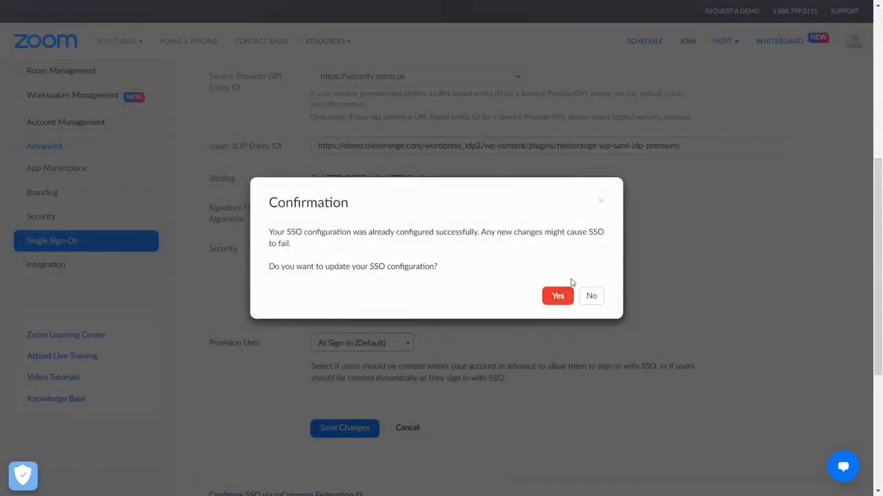
{"action": "left_click", "coordinate": [557, 296]}
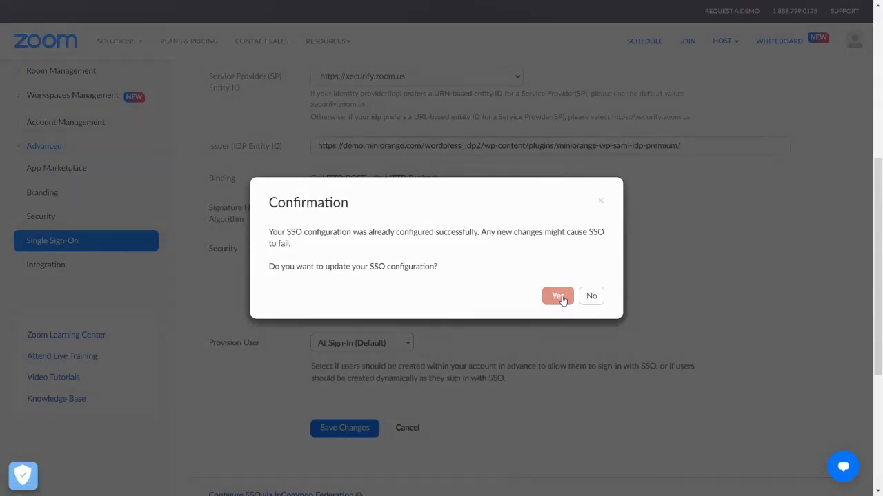
{"action": "left_click", "coordinate": [557, 295]}
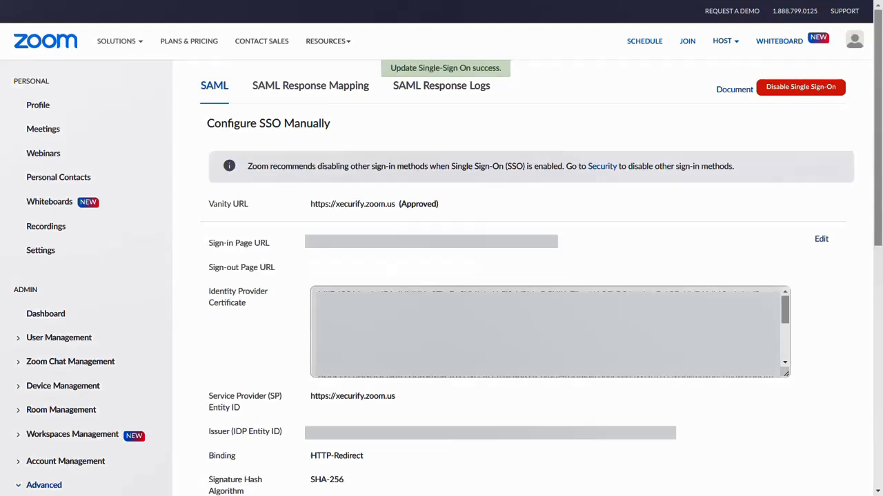
{"action": "scroll", "scroll_direction": "down", "scroll_amount": 3}
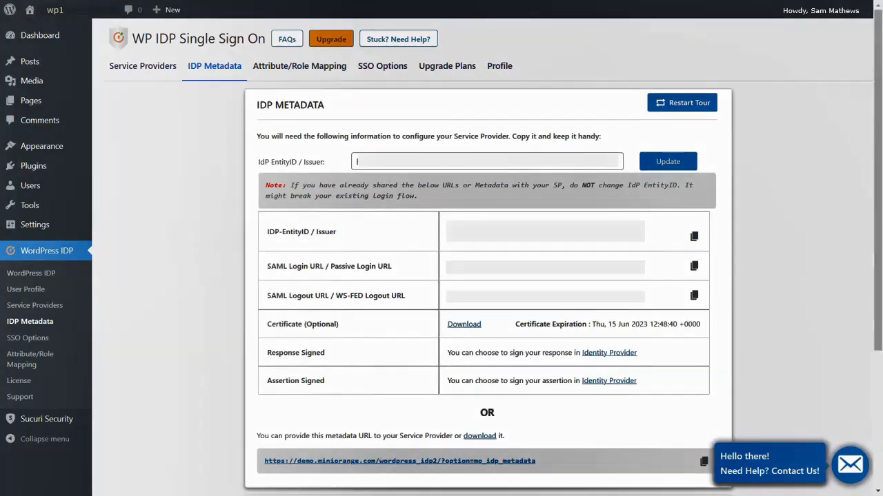
{"action": "mouse_move", "coordinate": [142, 66]}
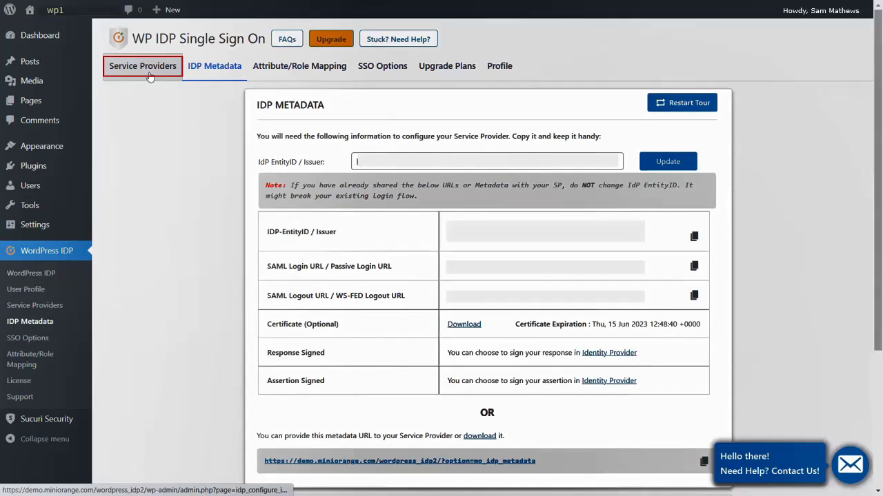
Switch to the Service Providers tab in WP IDP Single Sign On.
{"action": "left_click", "coordinate": [142, 65]}
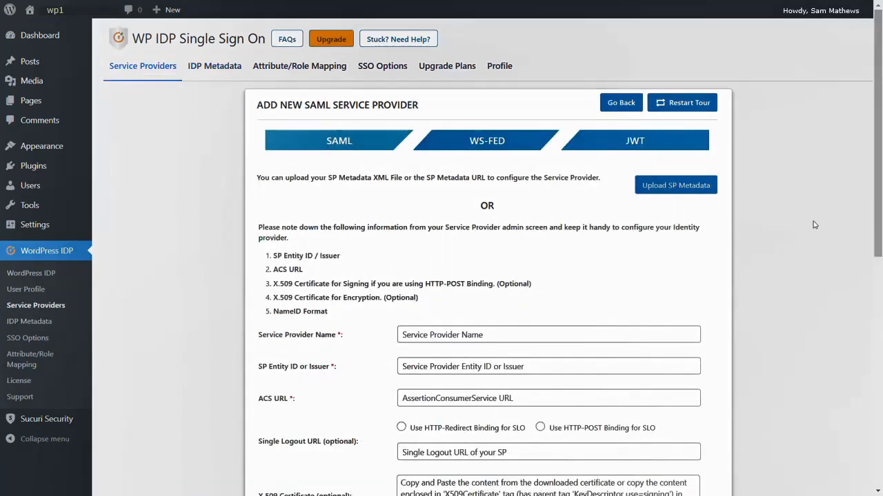
{"action": "mouse_move", "coordinate": [178, 110]}
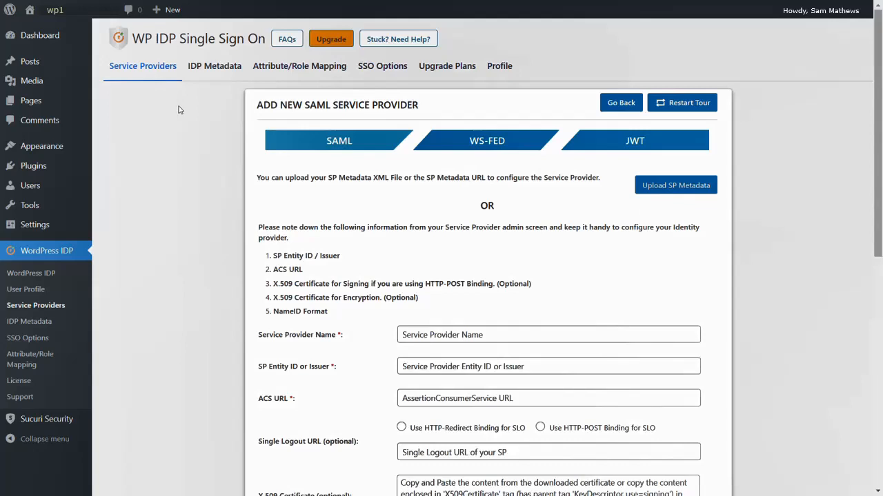
{"action": "type", "text": "zoom"}
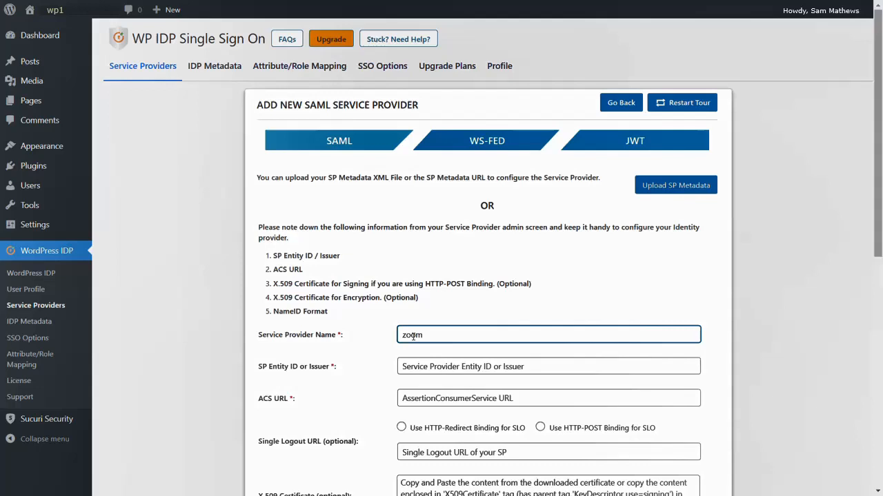
{"action": "left_click", "coordinate": [548, 366]}
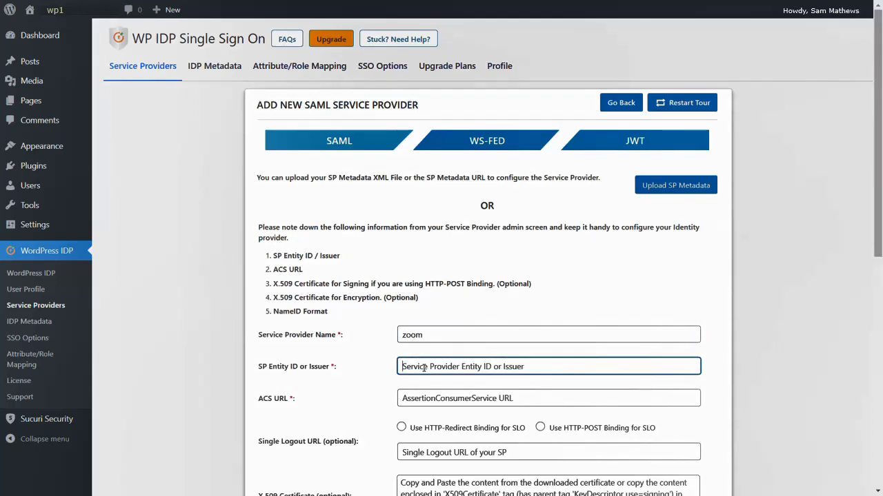
{"action": "type", "text": "https://xecurify.zoom.us"}
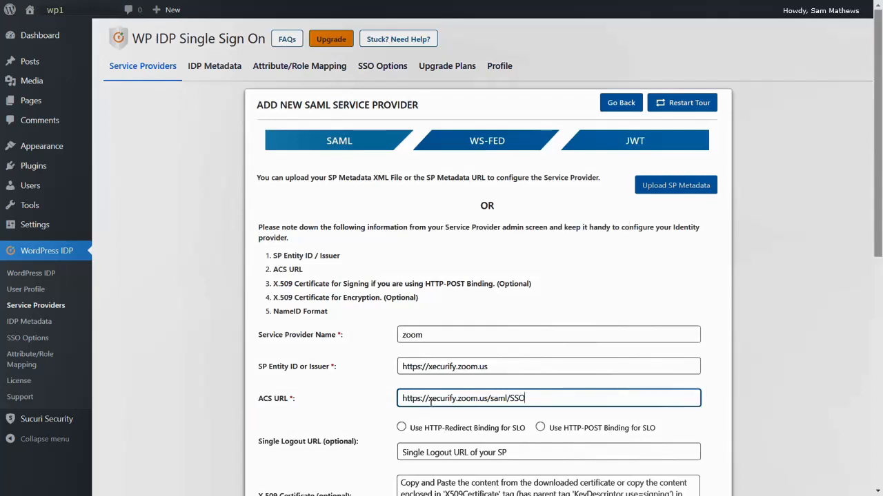
{"action": "left_click", "coordinate": [402, 428]}
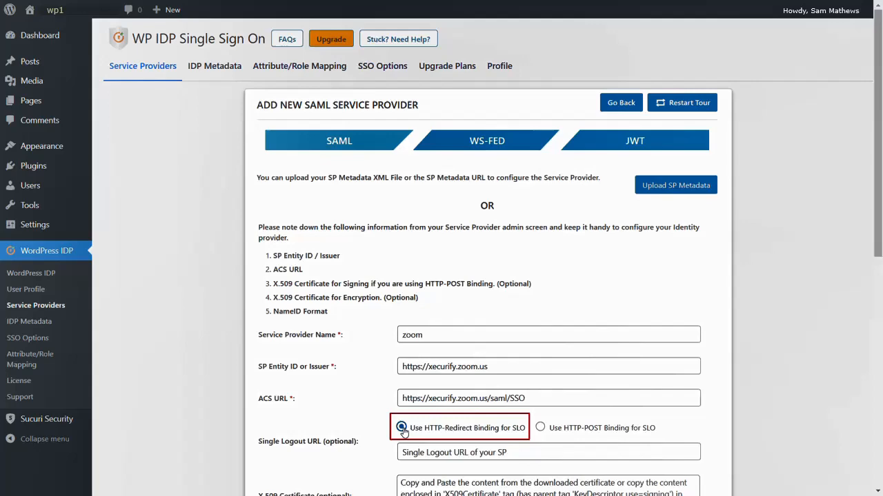
Choose the emailAddress NameID format, tick Assertion Signed, and save the zoom provider.
{"action": "scroll", "scroll_direction": "down", "scroll_amount": 3}
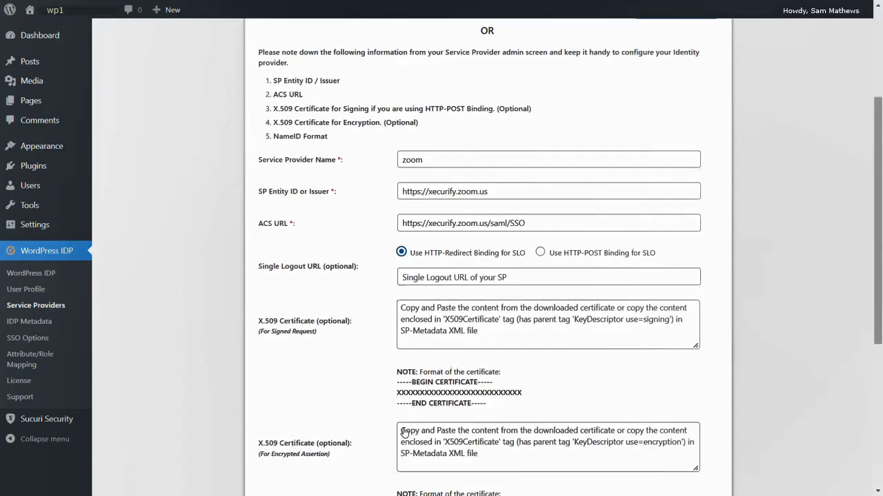
{"action": "scroll", "scroll_direction": "down", "scroll_amount": 3}
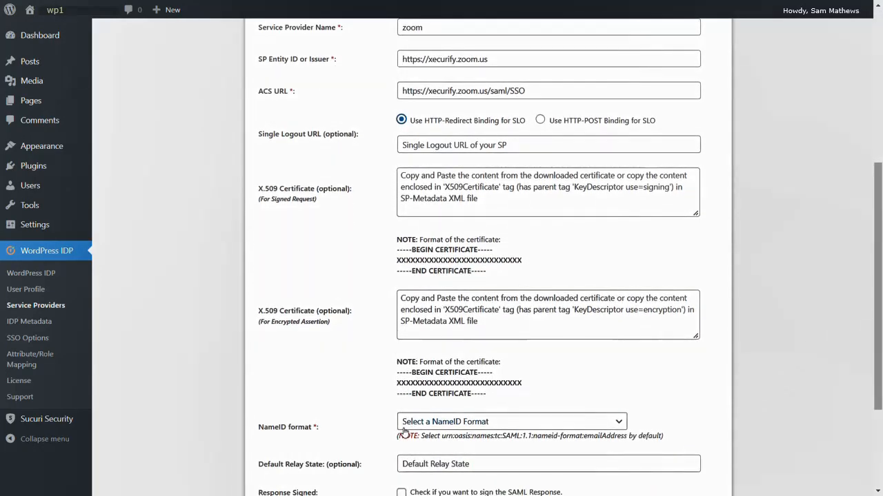
{"action": "left_click", "coordinate": [510, 421]}
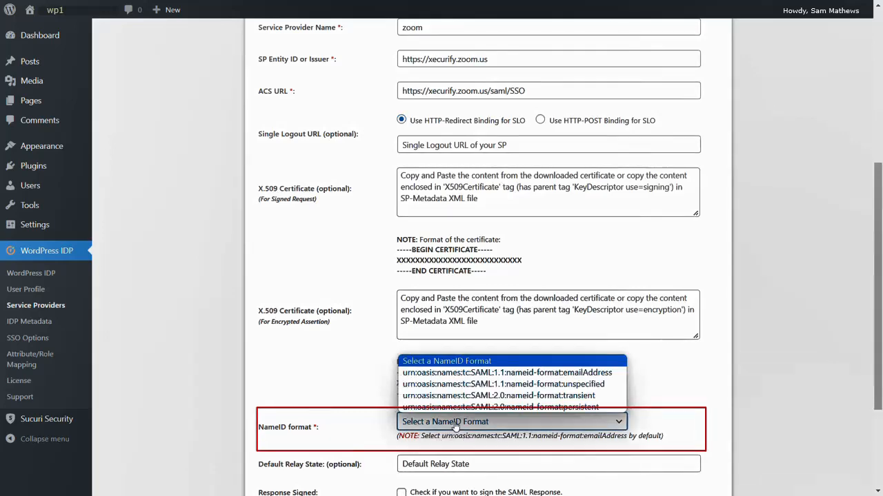
{"action": "left_click", "coordinate": [507, 372]}
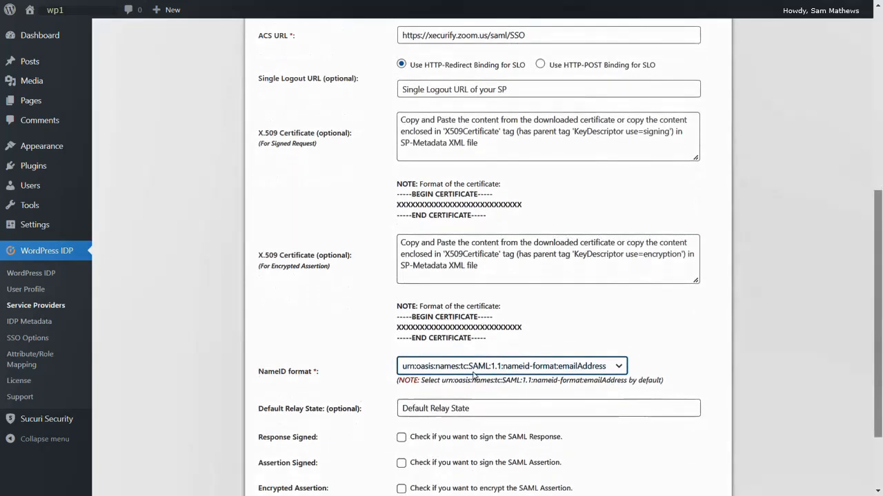
{"action": "scroll", "scroll_direction": "down", "scroll_amount": 3}
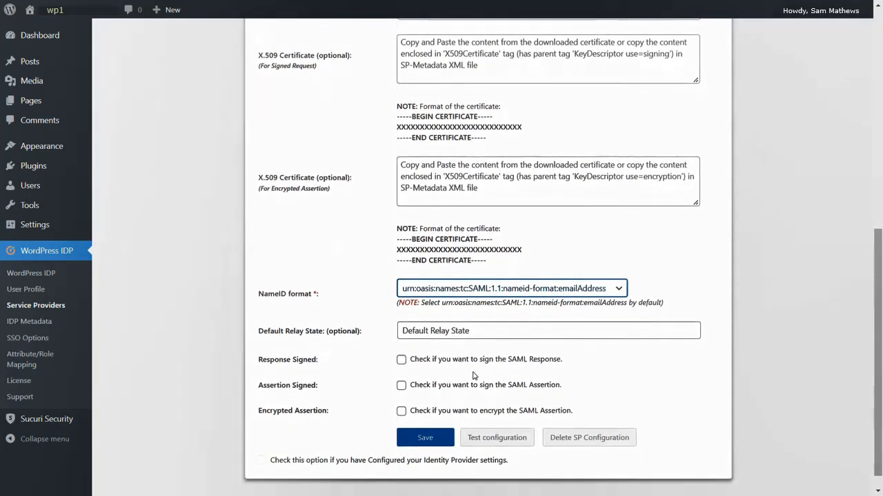
{"action": "left_click", "coordinate": [401, 385]}
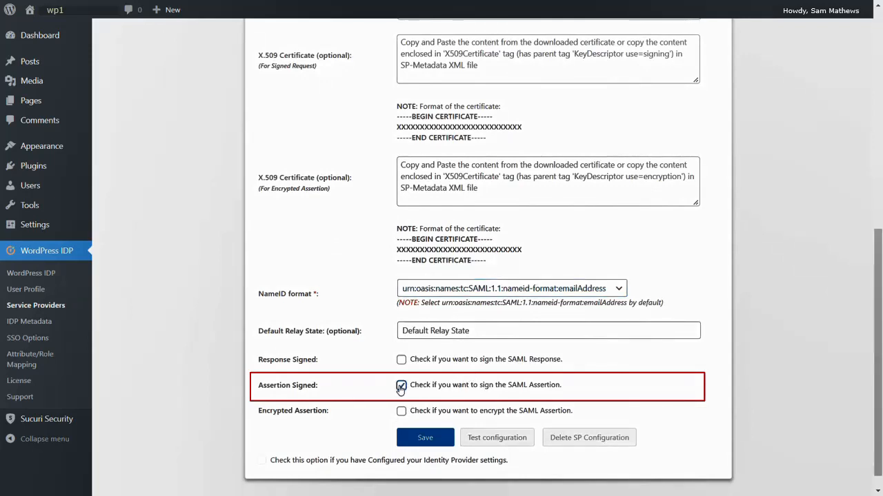
{"action": "left_click", "coordinate": [425, 437]}
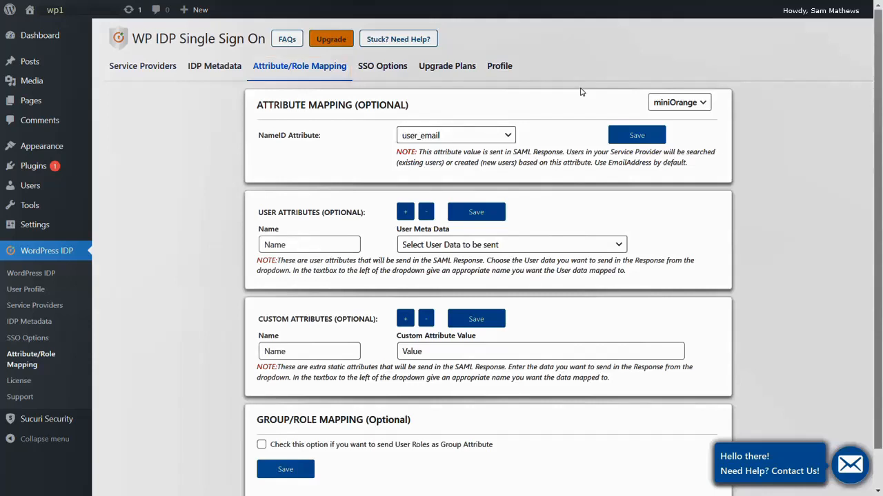
Switch attribute mapping to the Zoom provider, add attribute rows, and map user_email.
{"action": "left_click", "coordinate": [679, 102]}
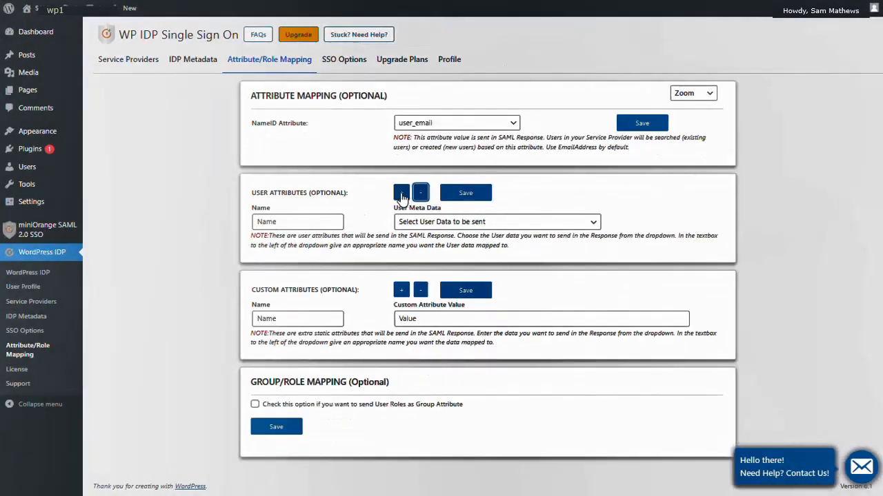
{"action": "left_click", "coordinate": [401, 192]}
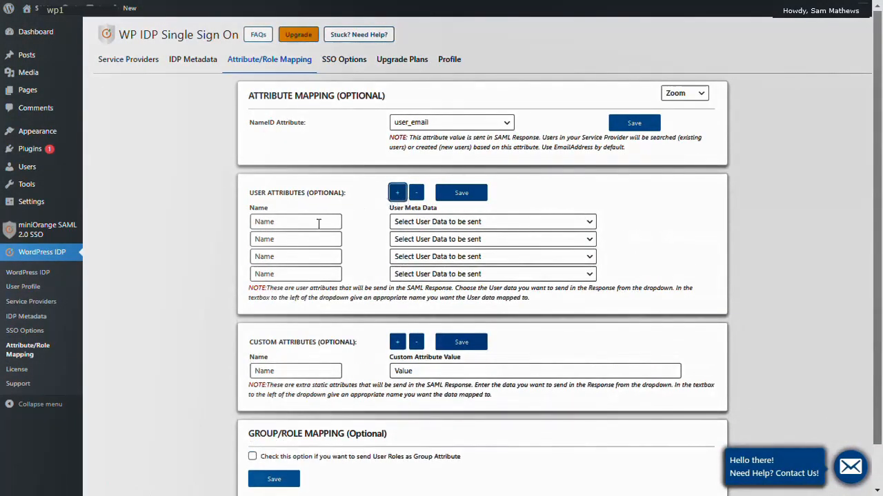
{"action": "type", "text": "u"}
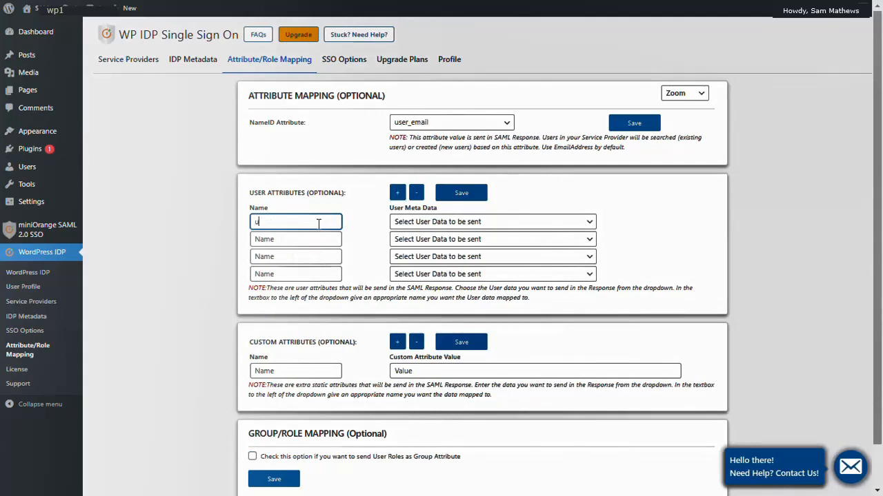
{"action": "type", "text": "user_email"}
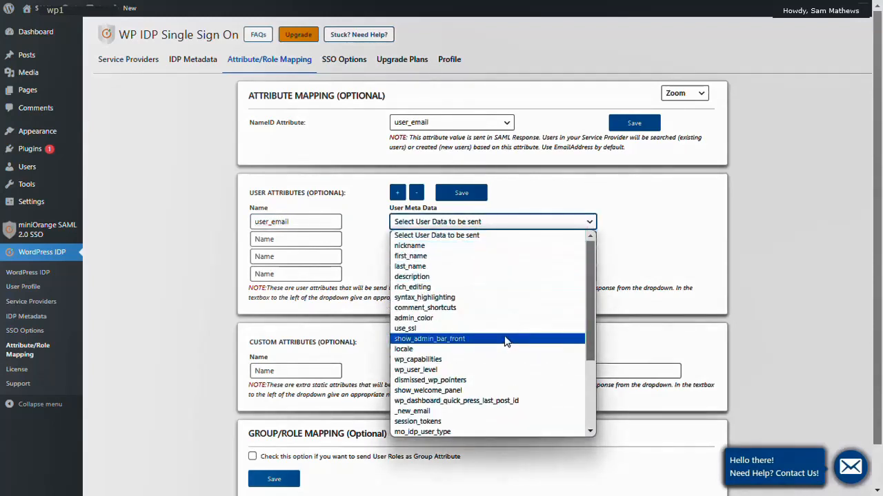
{"action": "scroll", "scroll_direction": "down", "scroll_amount": 3}
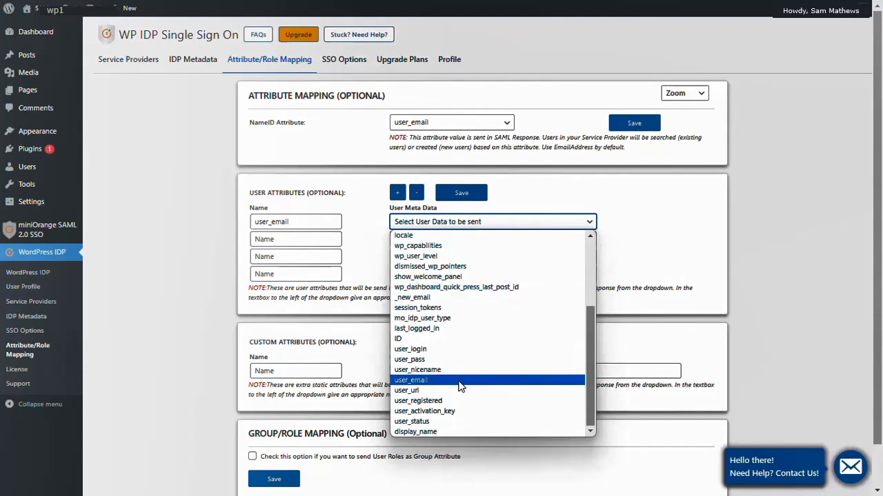
{"action": "left_click", "coordinate": [410, 380]}
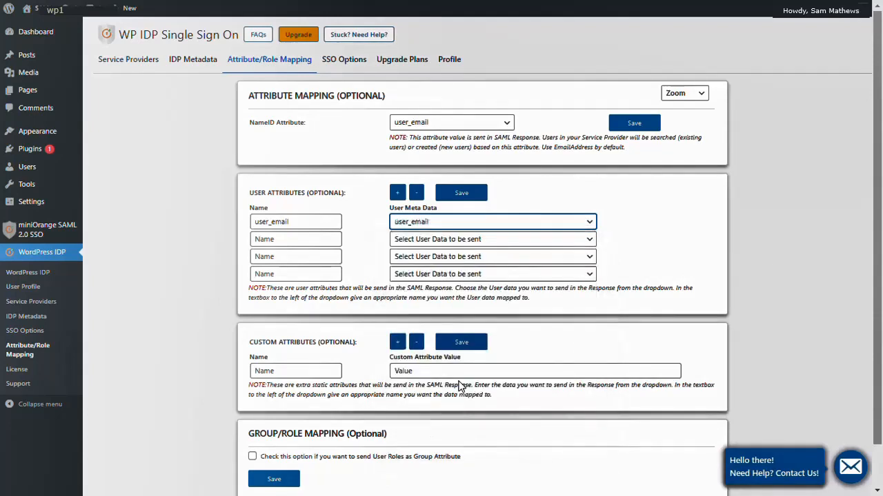
Map the second and third attributes to first_name and last_name.
{"action": "type", "text": "first_name"}
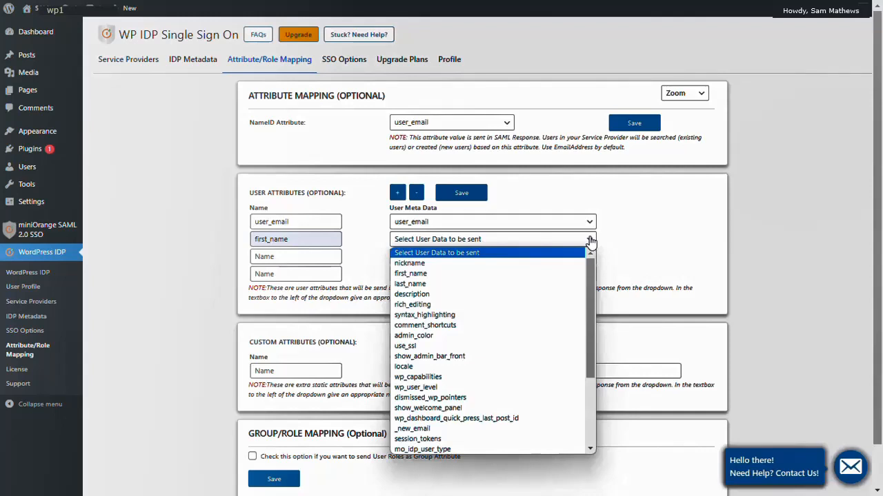
{"action": "mouse_move", "coordinate": [548, 274]}
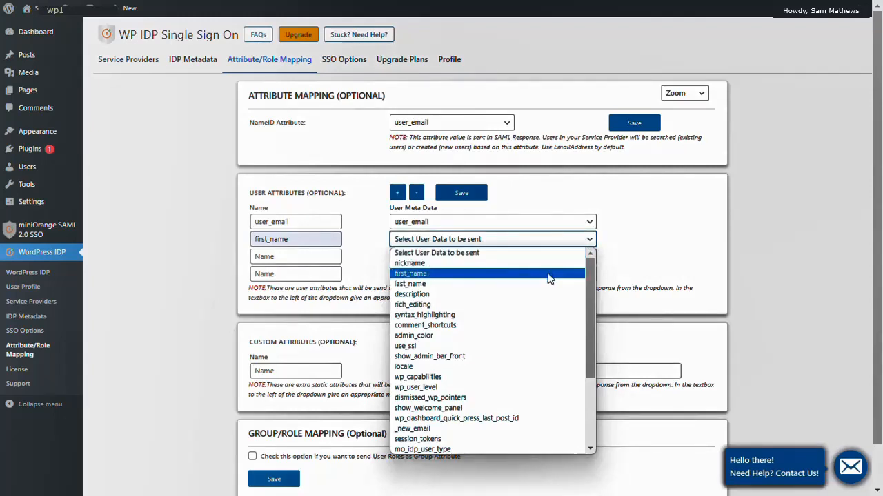
{"action": "left_click", "coordinate": [410, 273]}
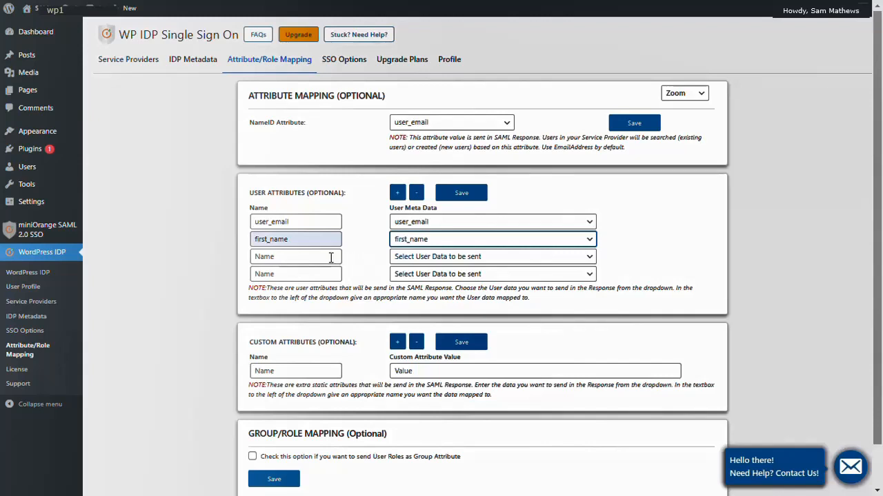
{"action": "type", "text": "last_name"}
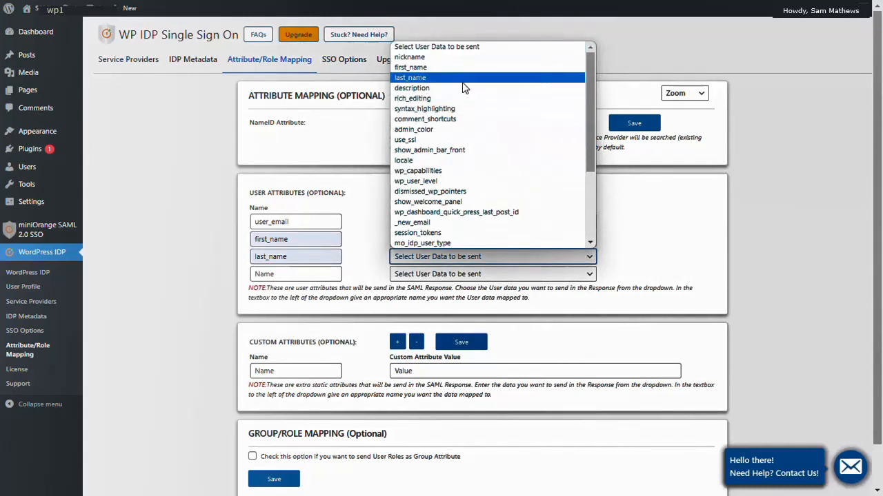
{"action": "left_click", "coordinate": [411, 77]}
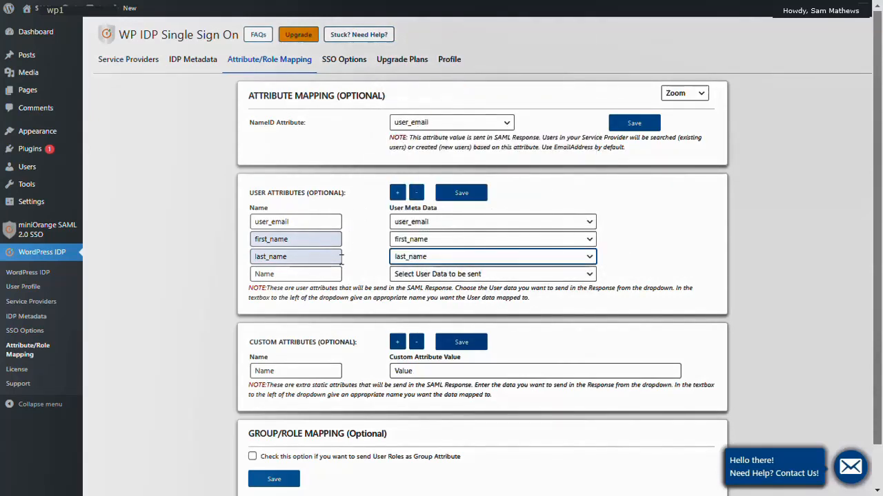
Add a display_name attribute sent as display_name, then save the mapping.
{"action": "left_click", "coordinate": [296, 274]}
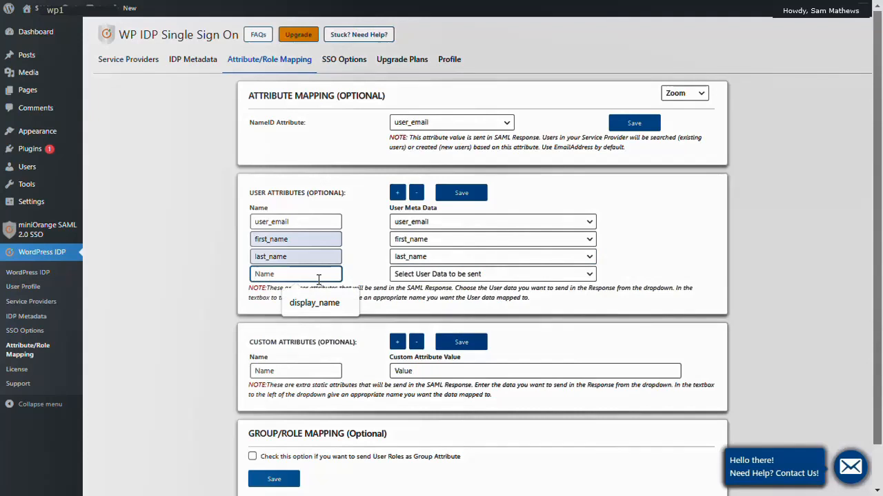
{"action": "left_click", "coordinate": [313, 303]}
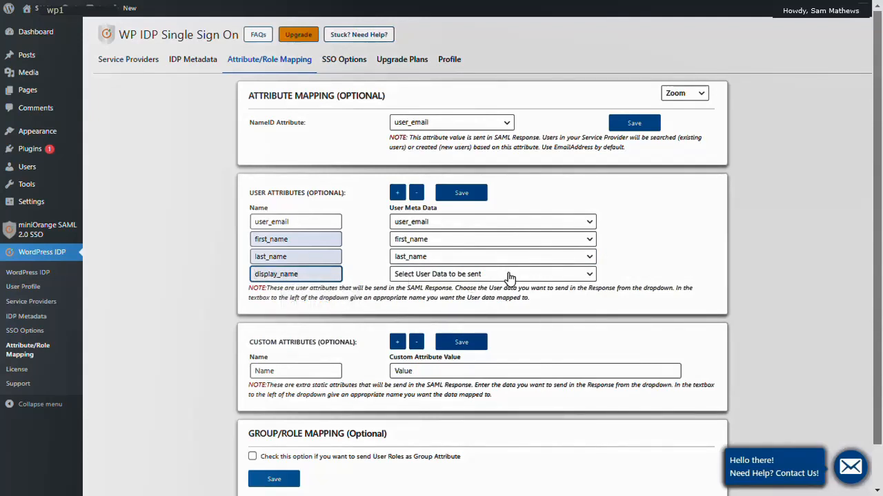
{"action": "left_click", "coordinate": [491, 273]}
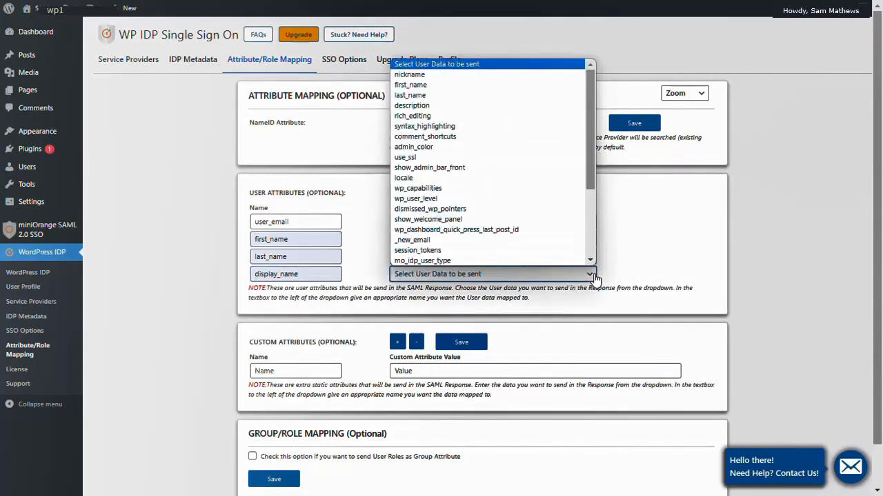
{"action": "scroll", "scroll_direction": "down", "scroll_amount": 3}
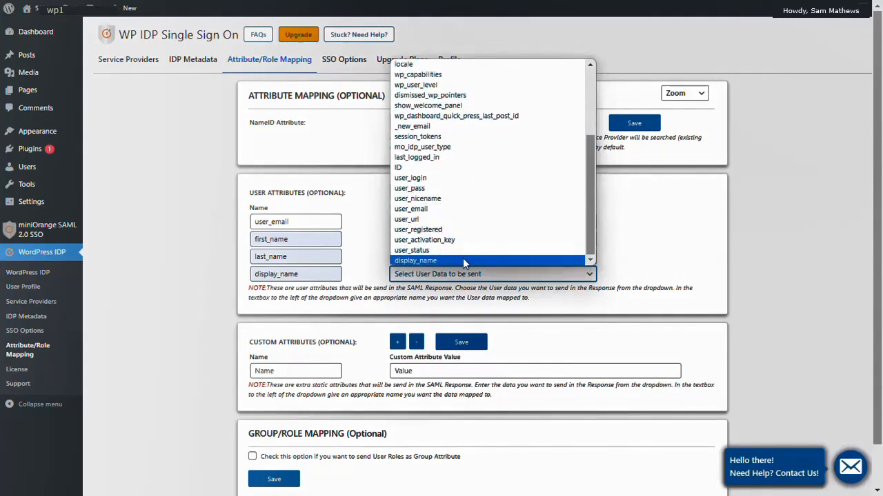
{"action": "left_click", "coordinate": [415, 260]}
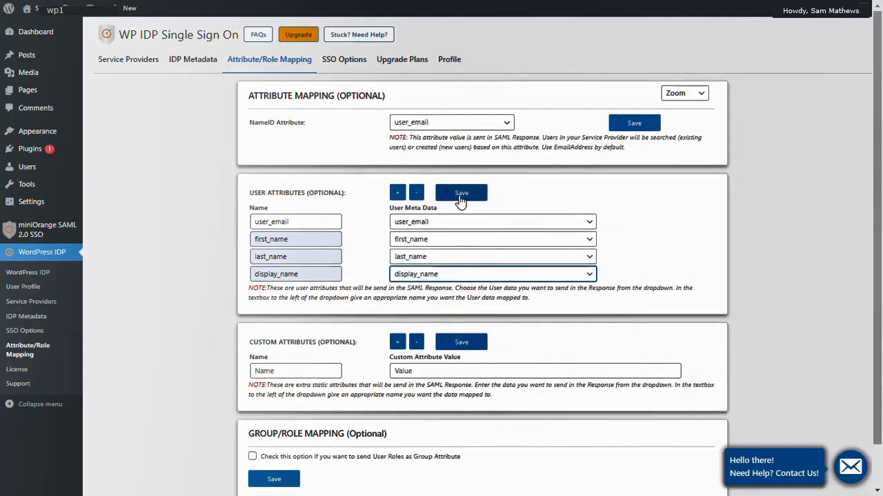
{"action": "left_click", "coordinate": [461, 193]}
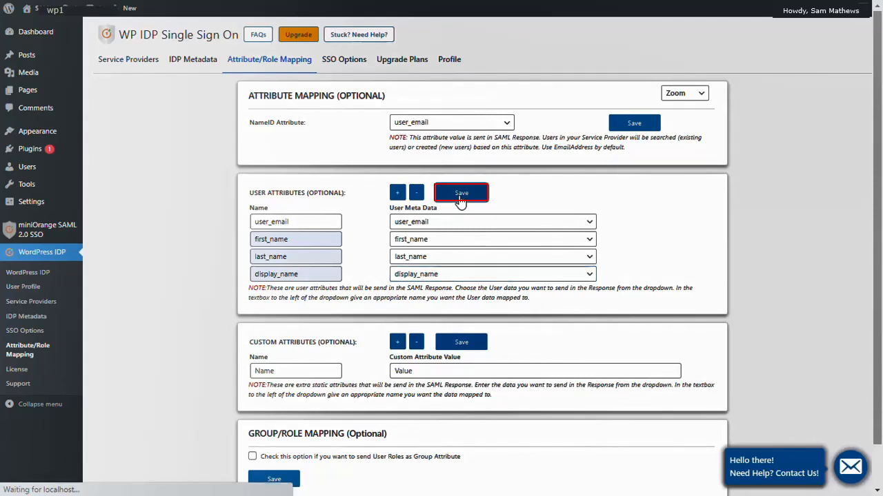
{"action": "left_click", "coordinate": [461, 193]}
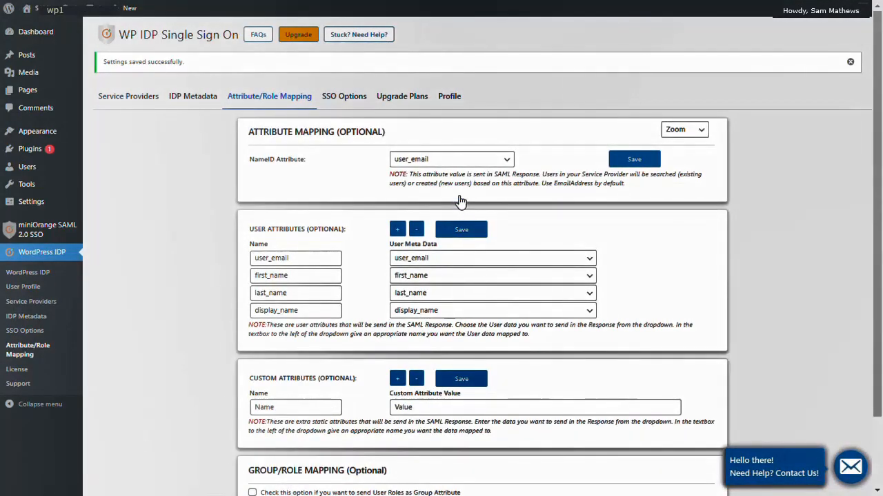
{"action": "mouse_move", "coordinate": [197, 69]}
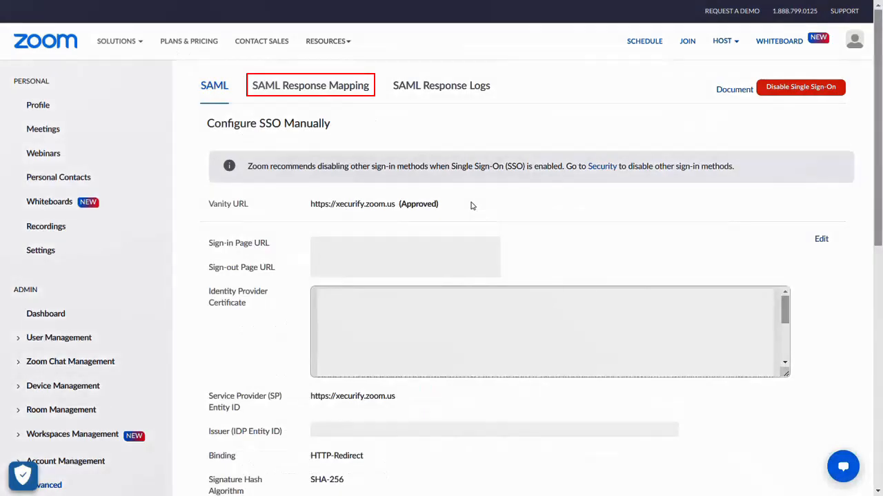
{"action": "mouse_move", "coordinate": [329, 89]}
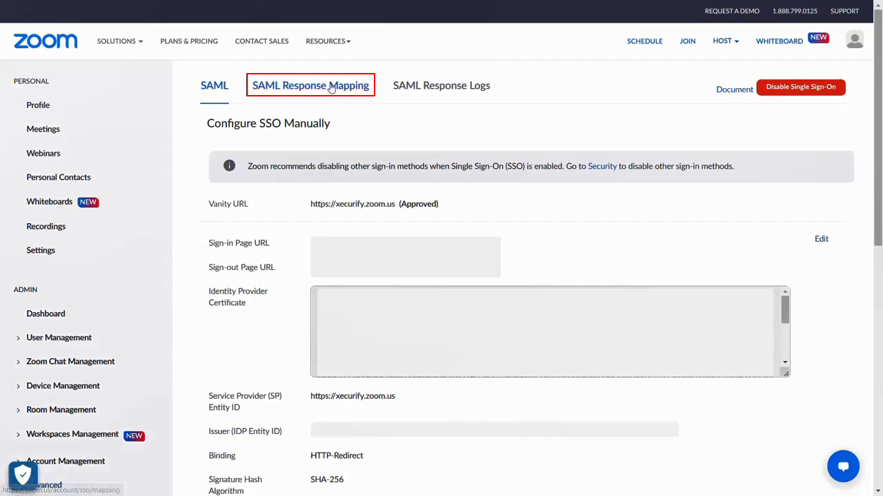
In SAML Response Mapping, set Email Address to user_email and First Name to first_name, updating each login.
{"action": "left_click", "coordinate": [311, 85]}
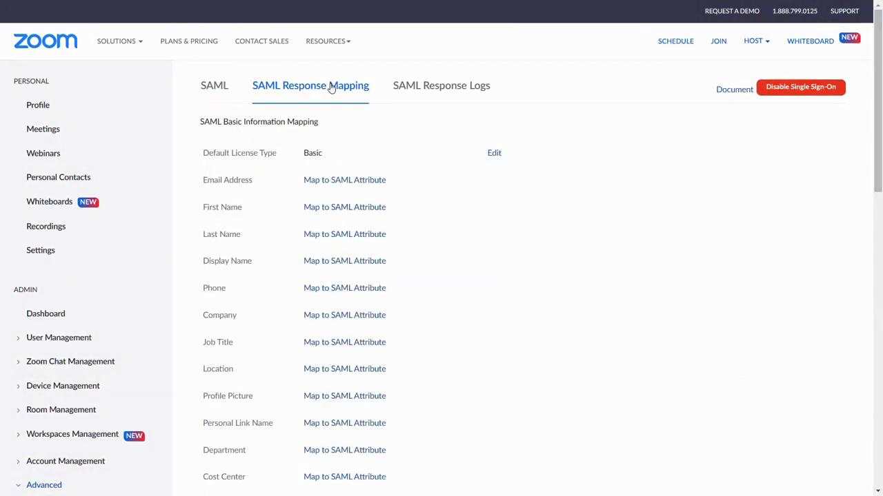
{"action": "left_click", "coordinate": [344, 180]}
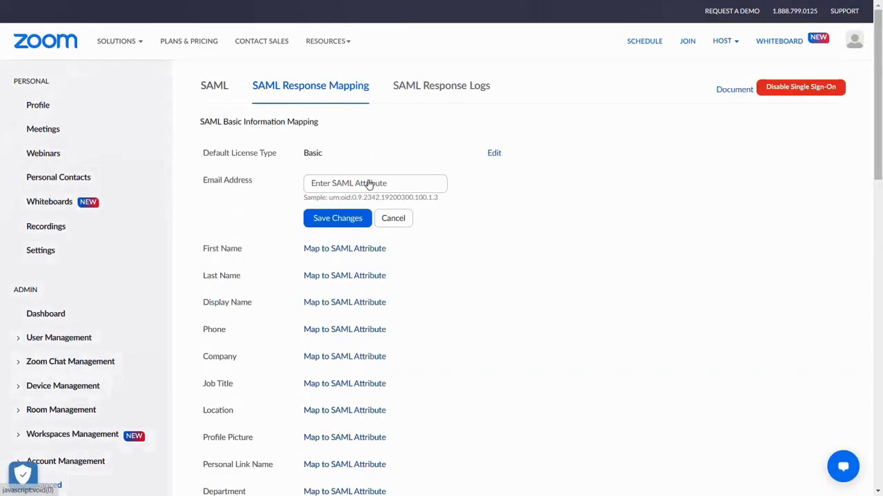
{"action": "type", "text": "user_email"}
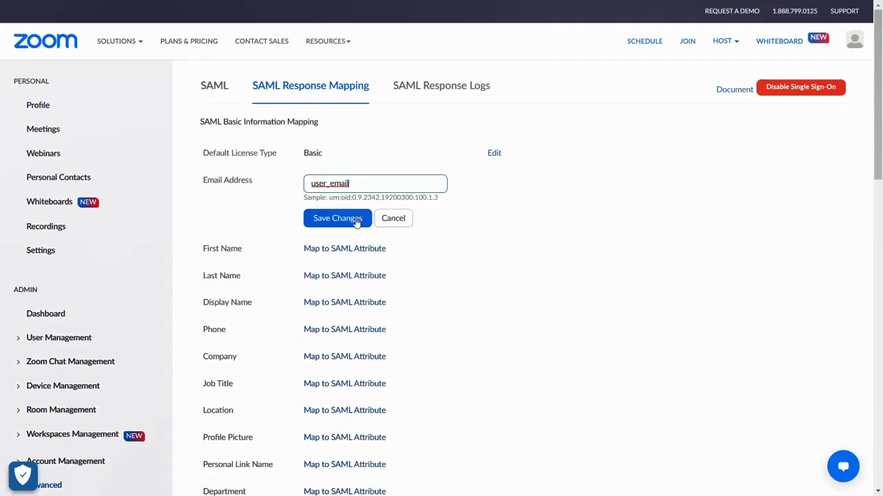
{"action": "left_click", "coordinate": [338, 218]}
{"action": "type", "text": "first_name"}
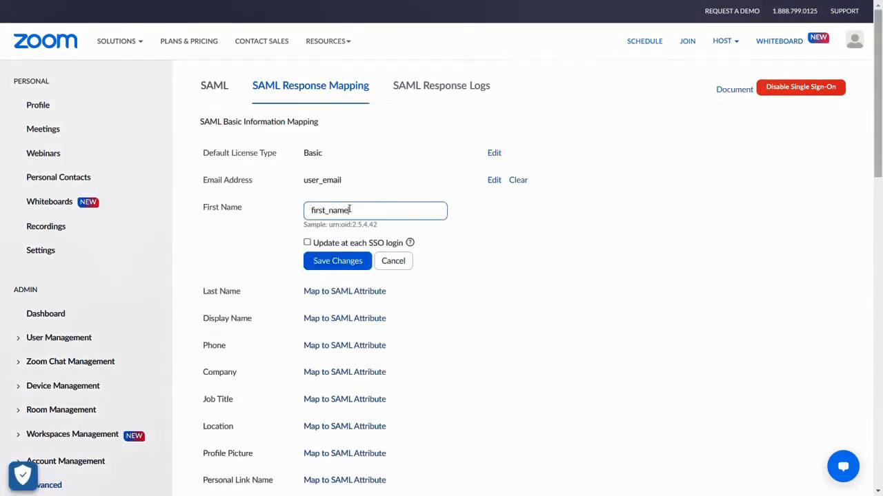
{"action": "left_click", "coordinate": [307, 242]}
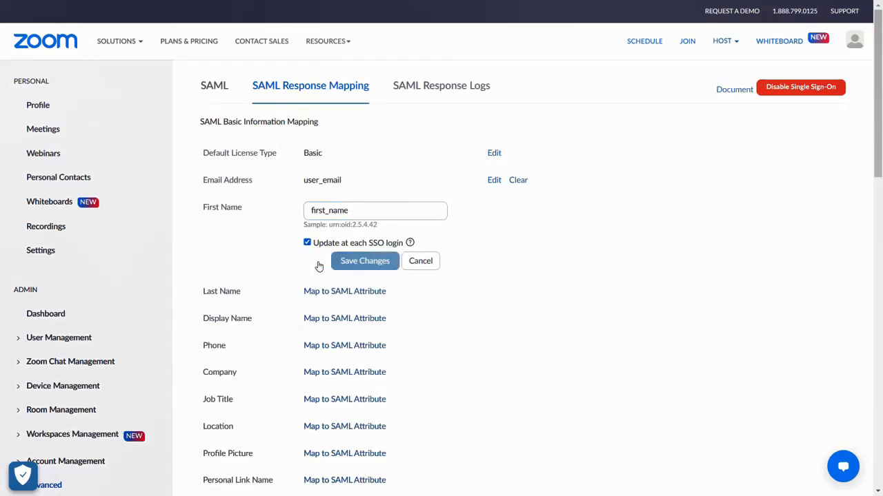
{"action": "left_click", "coordinate": [364, 260]}
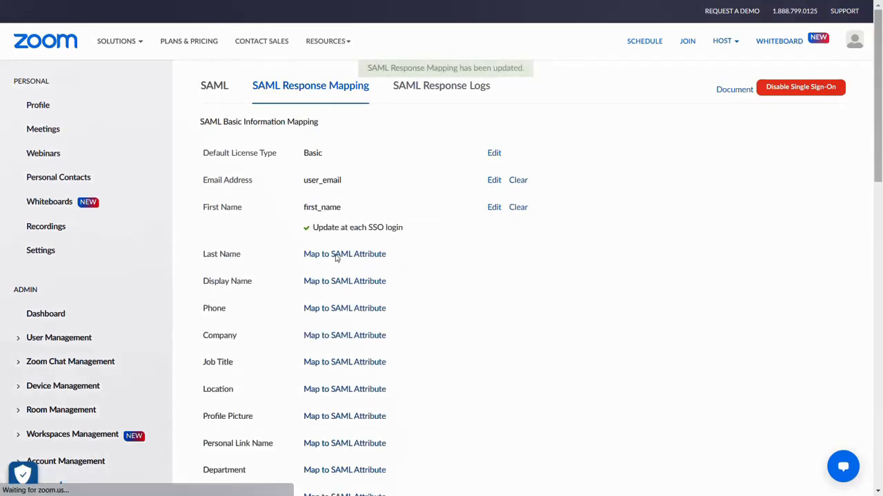
Map Last Name to last_name with Update at each SSO login enabled.
{"action": "left_click", "coordinate": [345, 253]}
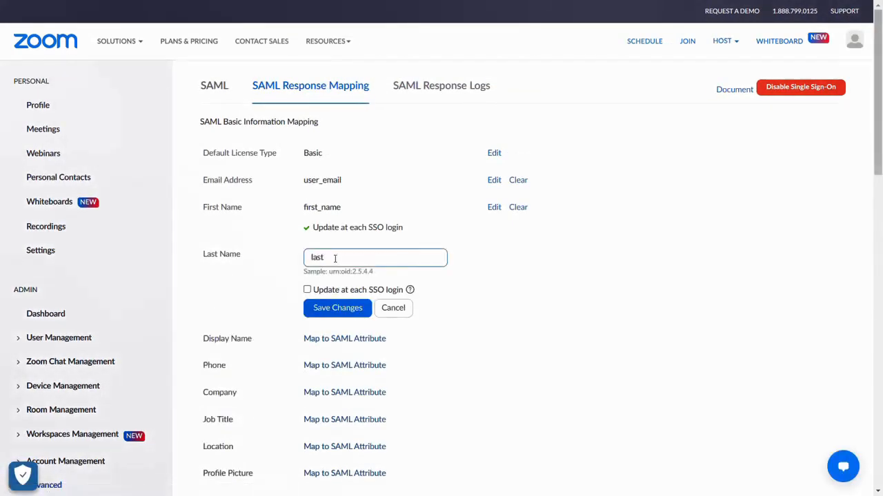
{"action": "type", "text": "_name"}
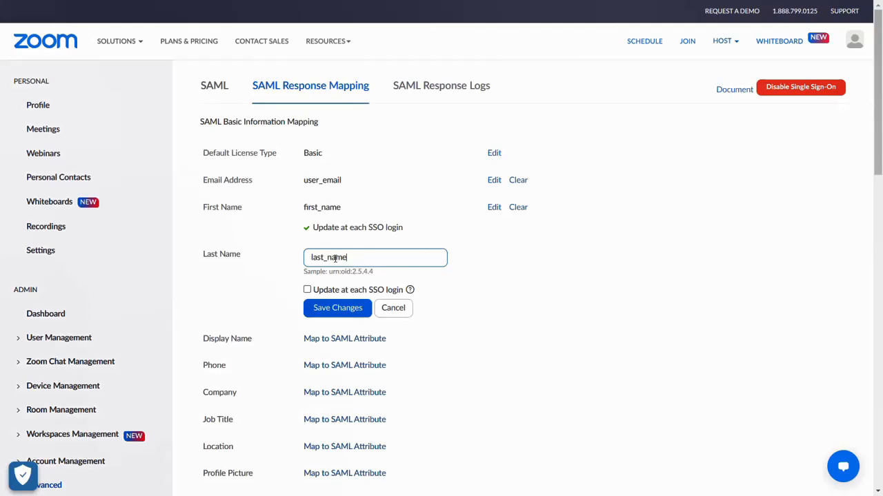
{"action": "left_click", "coordinate": [307, 289]}
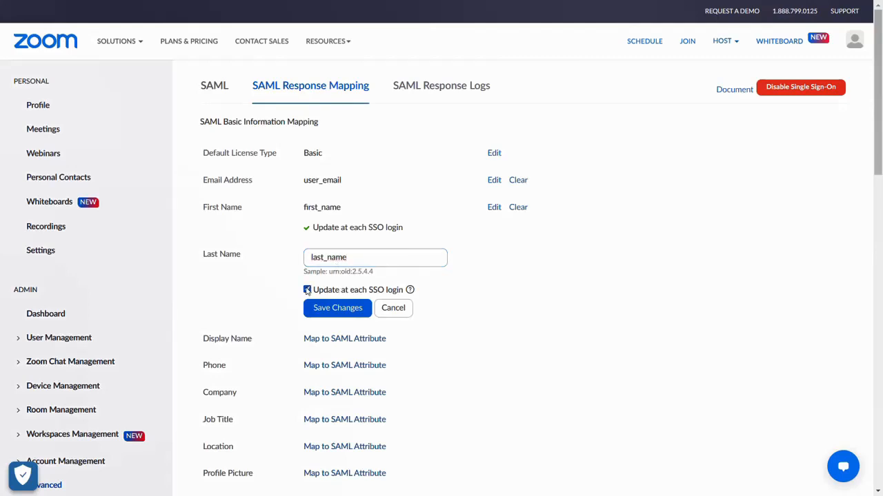
{"action": "left_click", "coordinate": [337, 307]}
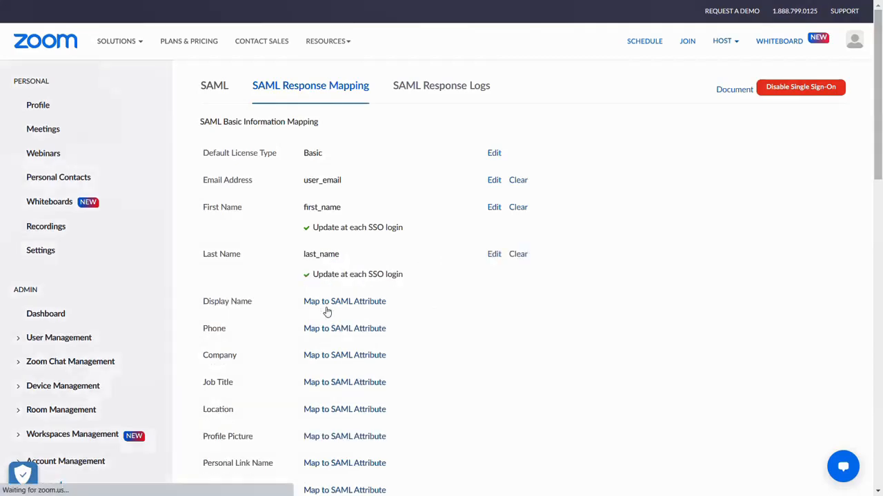
Map Display Name to display_name with Update at each SSO login enabled.
{"action": "left_click", "coordinate": [344, 300]}
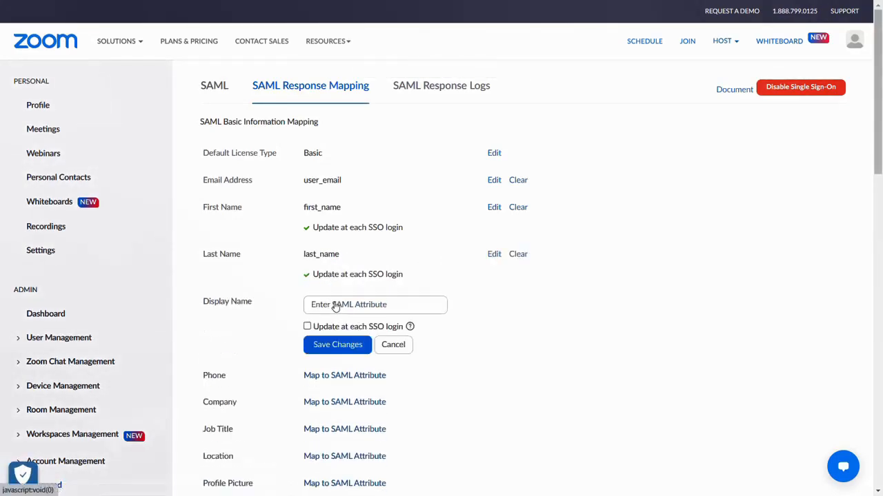
{"action": "type", "text": "display_nam"}
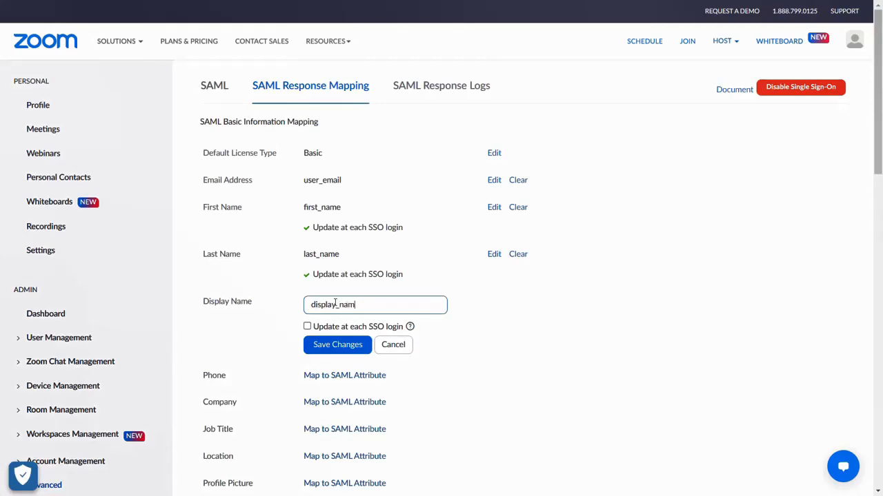
{"action": "type", "text": "e"}
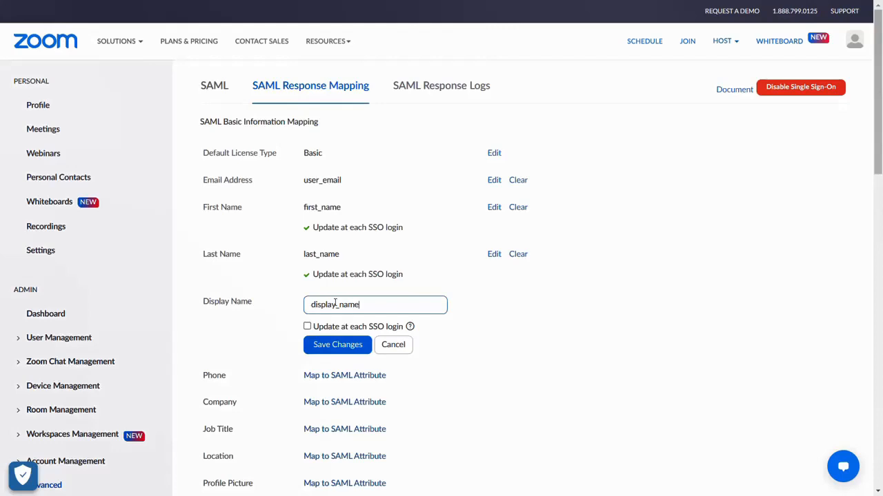
{"action": "left_click", "coordinate": [307, 326]}
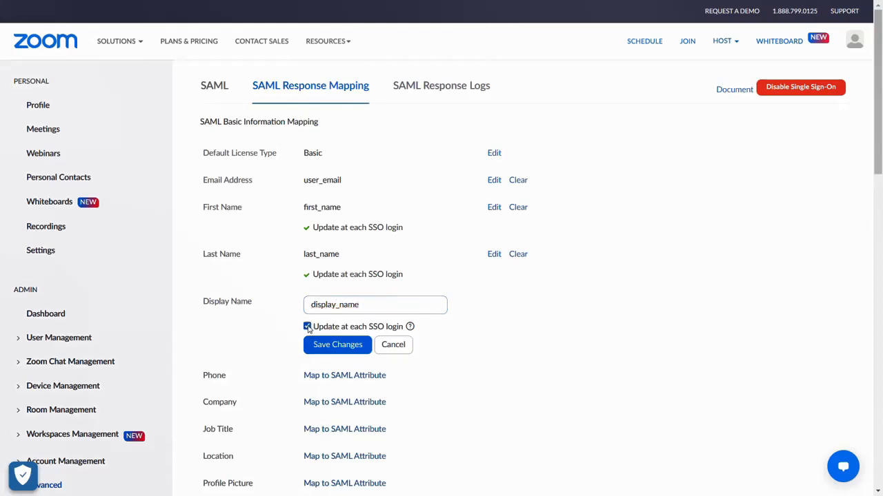
{"action": "left_click", "coordinate": [337, 345]}
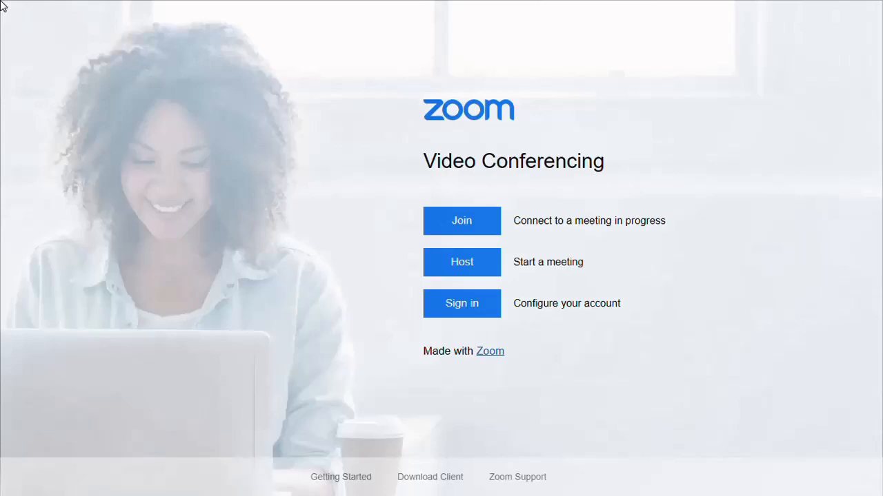
{"action": "mouse_move", "coordinate": [461, 303]}
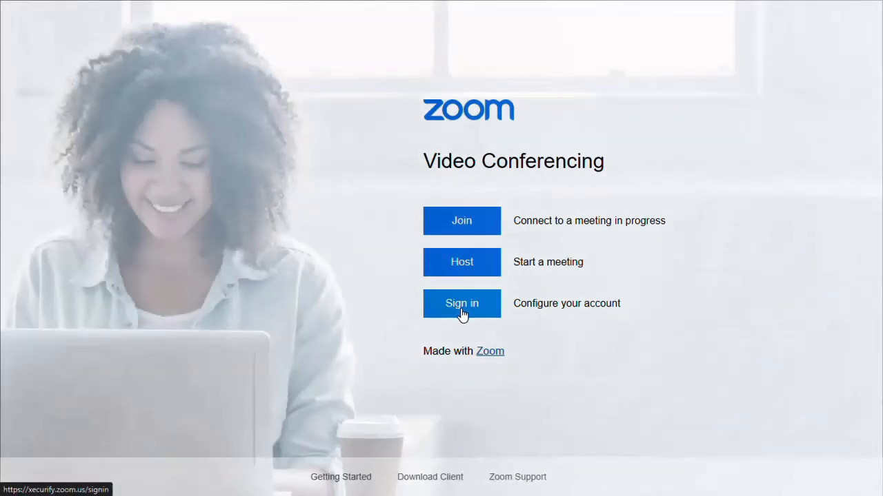
{"action": "mouse_move", "coordinate": [462, 314]}
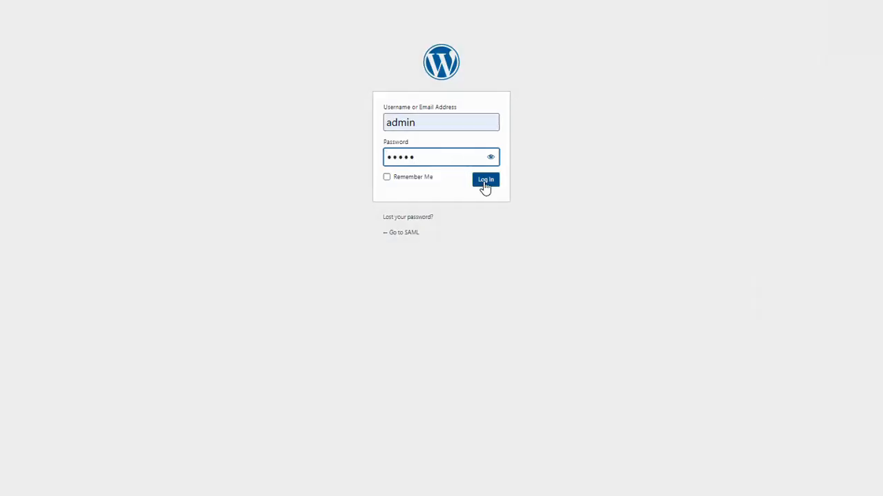
Log in with the WordPress account credentials to reach the Zoom profile page.
{"action": "left_click", "coordinate": [485, 180]}
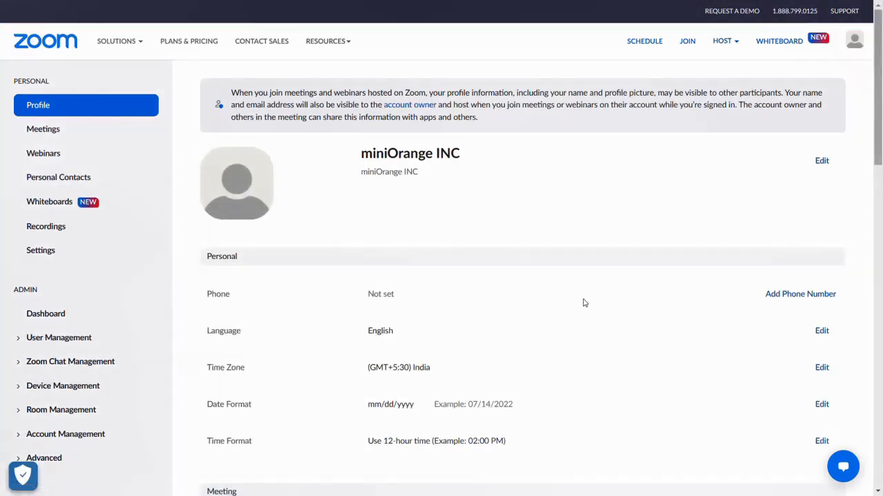
{"action": "mouse_move", "coordinate": [287, 311]}
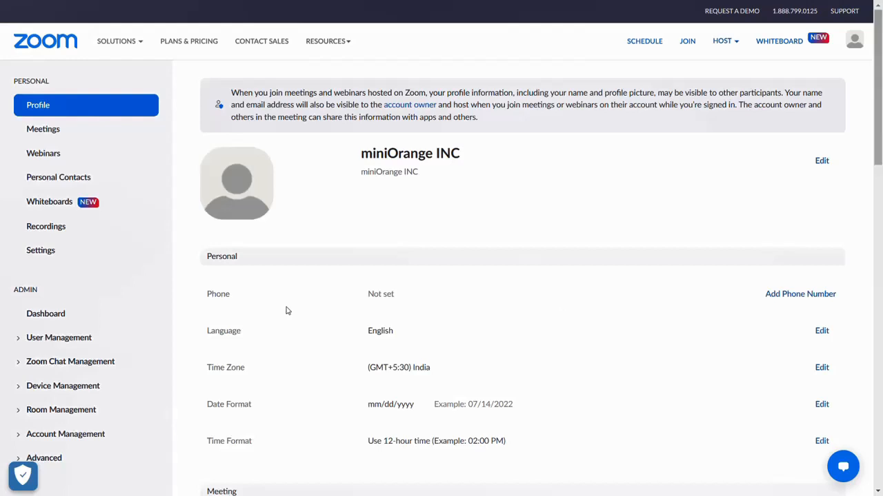